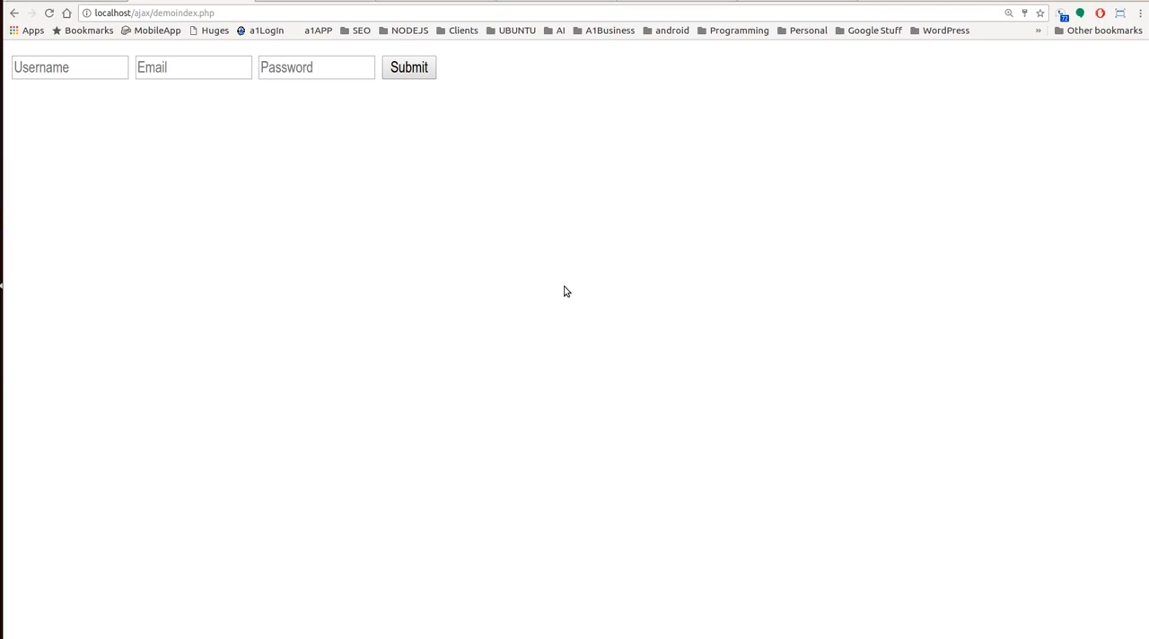
{"action": "mouse_move", "coordinate": [574, 296]}
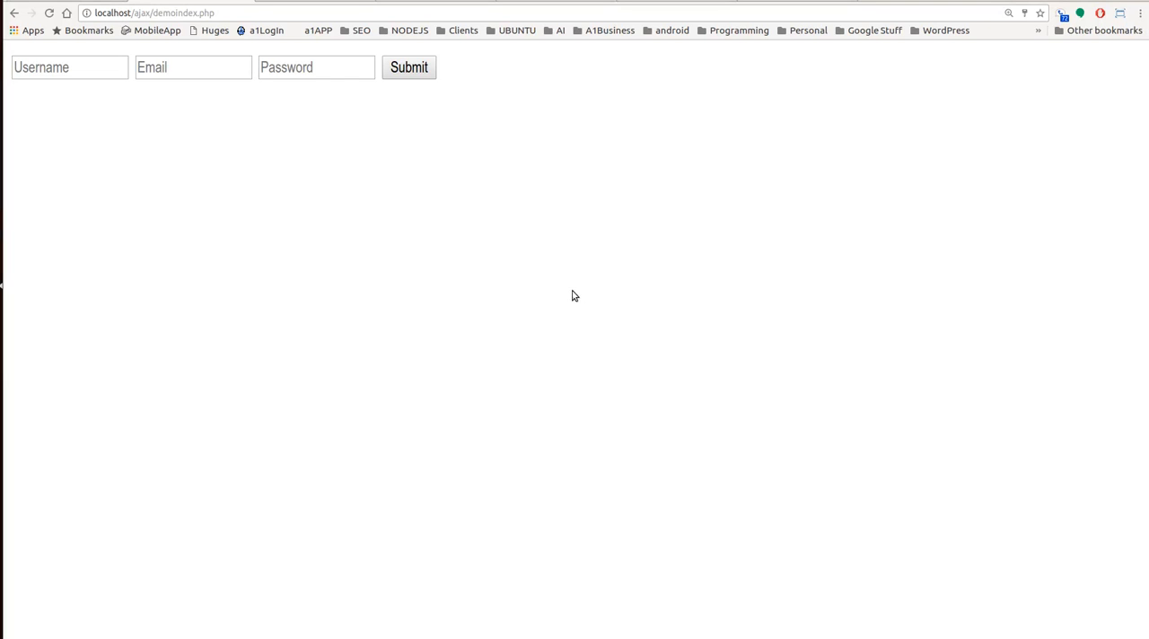
{"action": "mouse_move", "coordinate": [589, 267]}
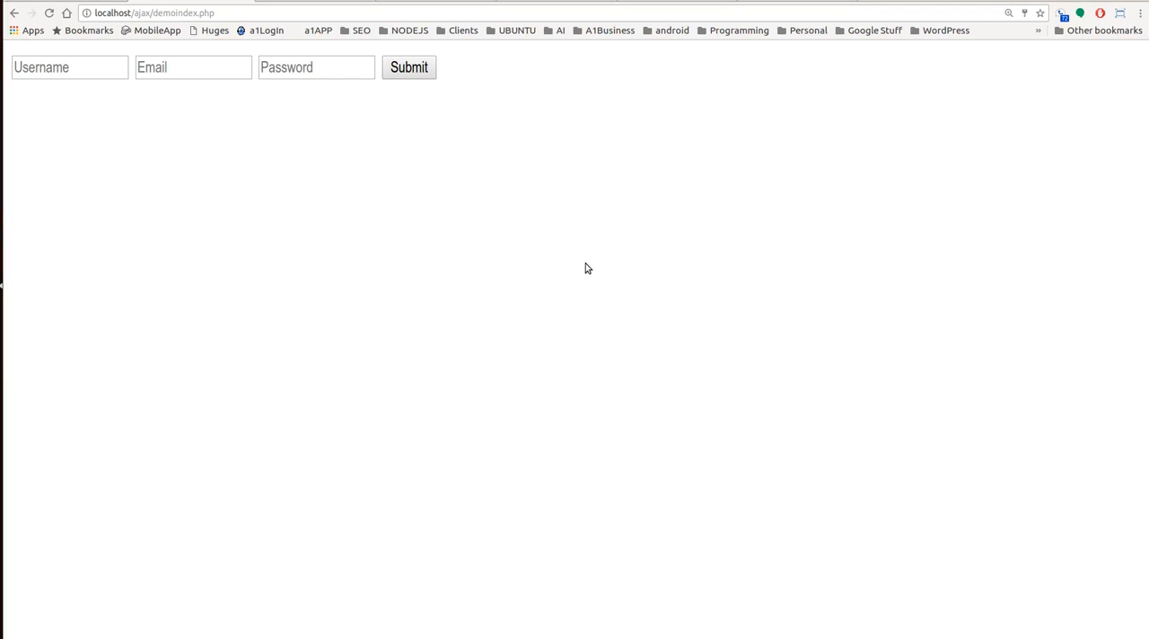
{"action": "mouse_move", "coordinate": [582, 266]}
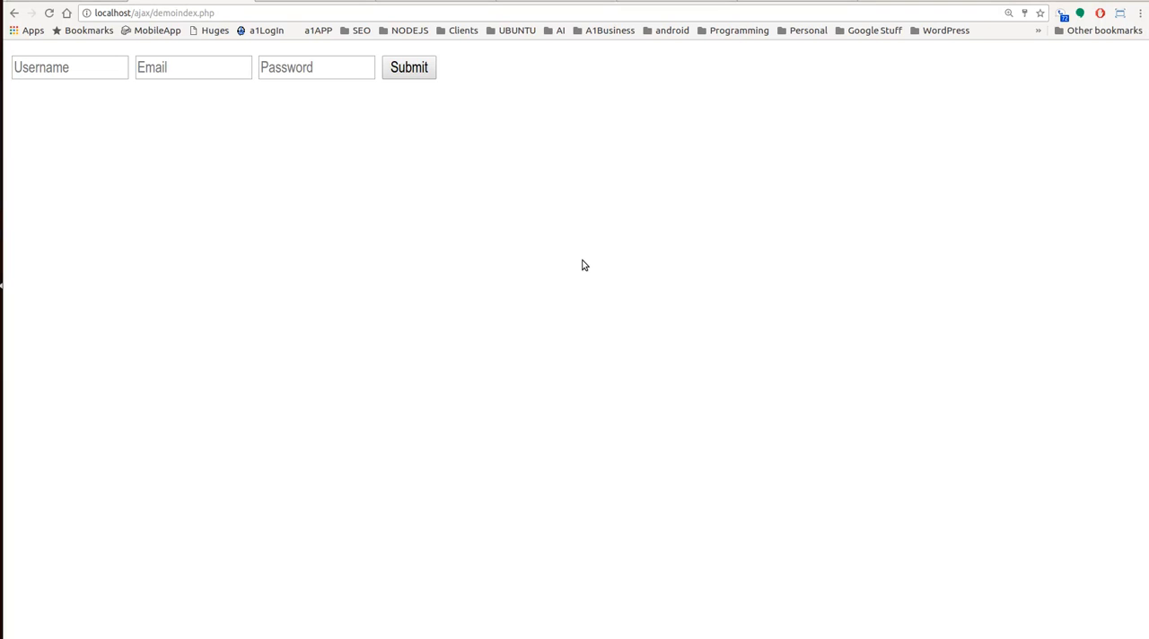
{"action": "mouse_move", "coordinate": [575, 258]}
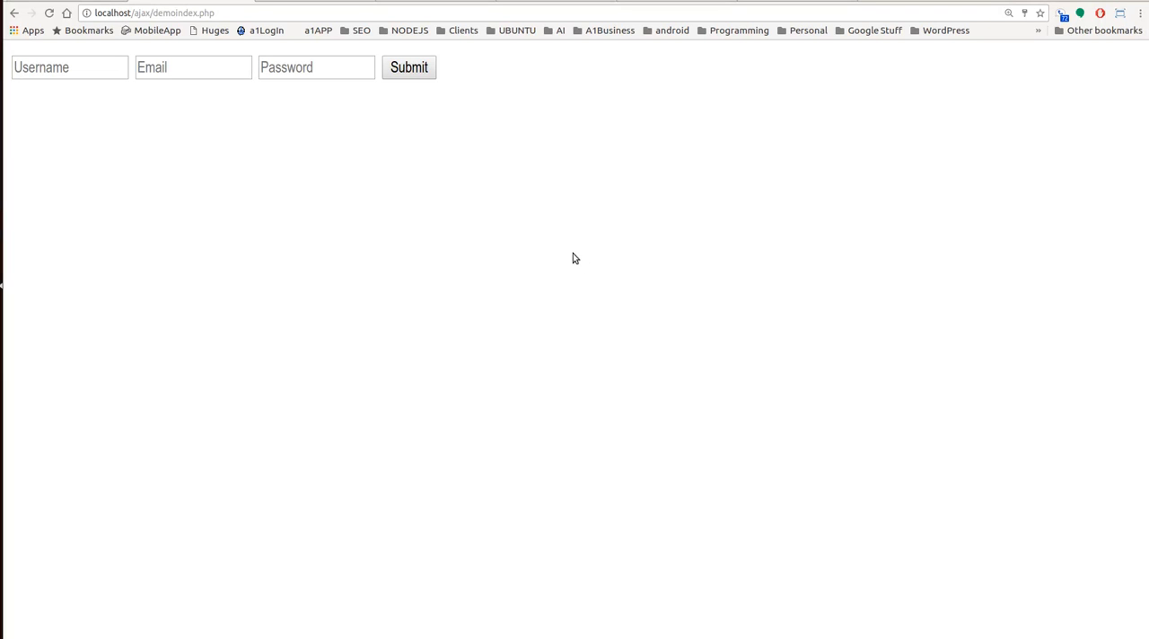
{"action": "mouse_move", "coordinate": [456, 237]}
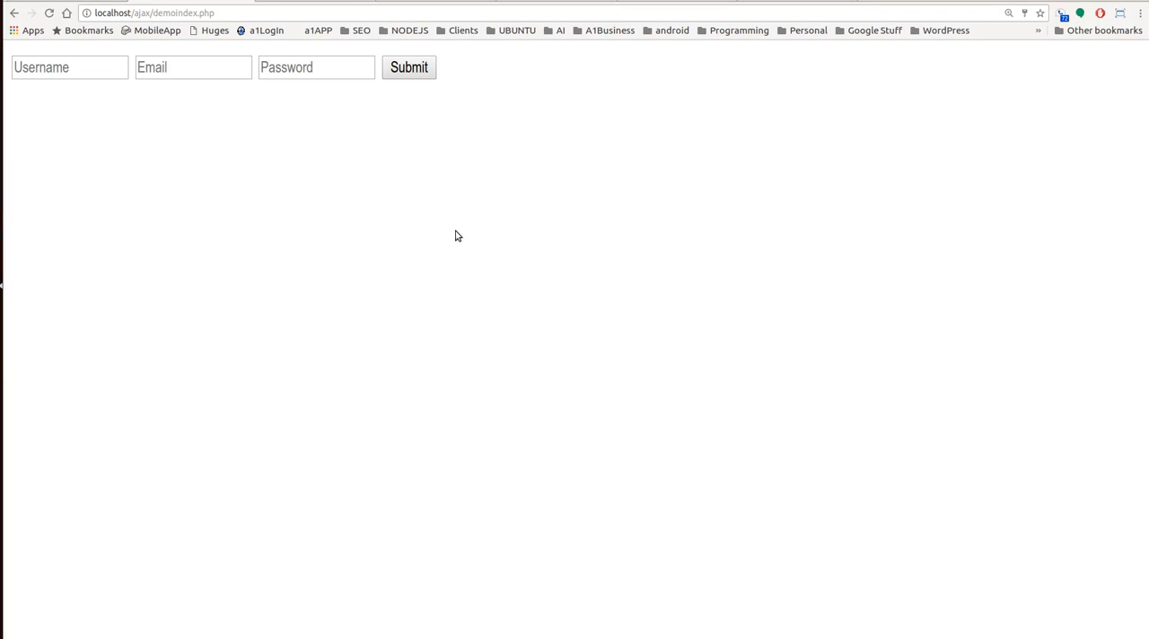
Fill in the username field, trying MAXIM, maximus and finally max.
{"action": "left_click", "coordinate": [69, 68]}
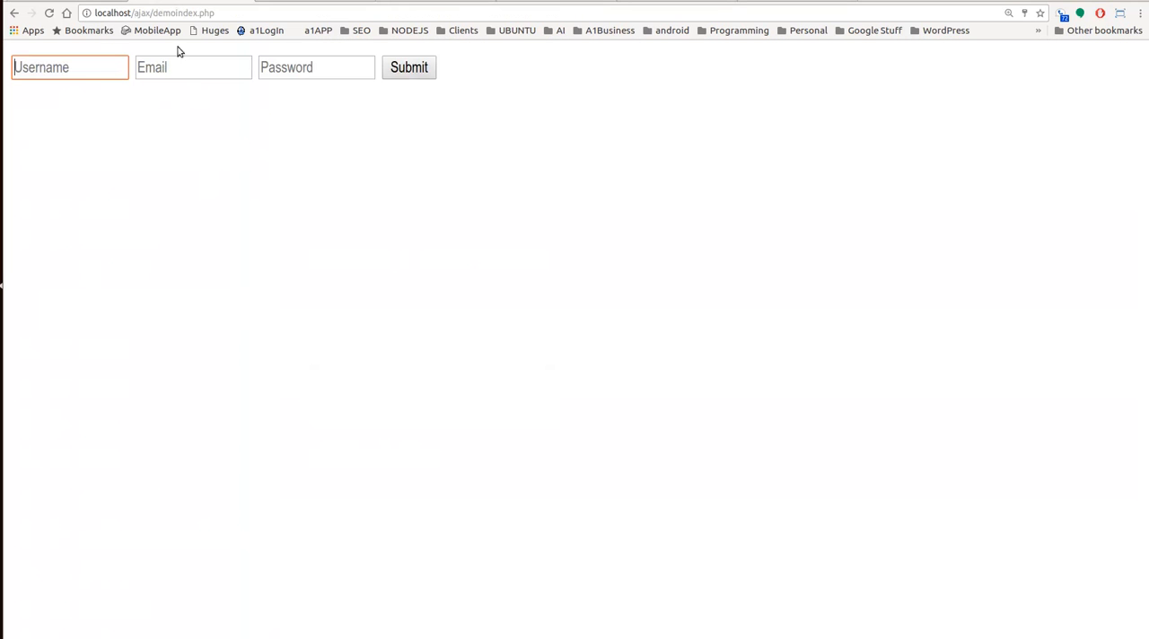
{"action": "type", "text": "MAXIMUS"}
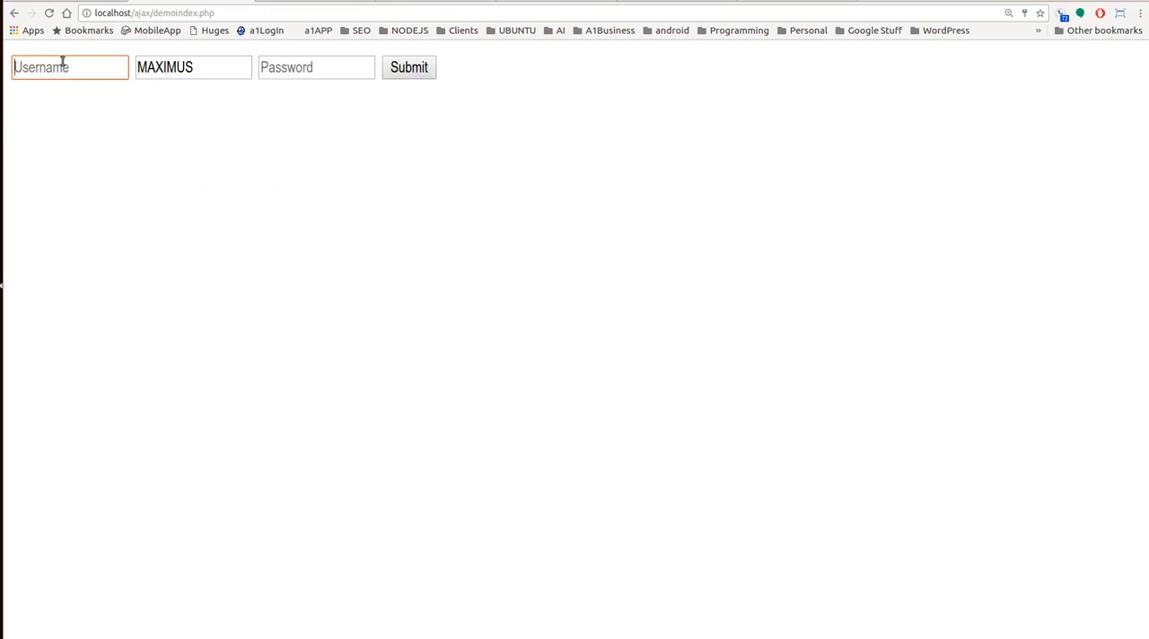
{"action": "type", "text": "maximus"}
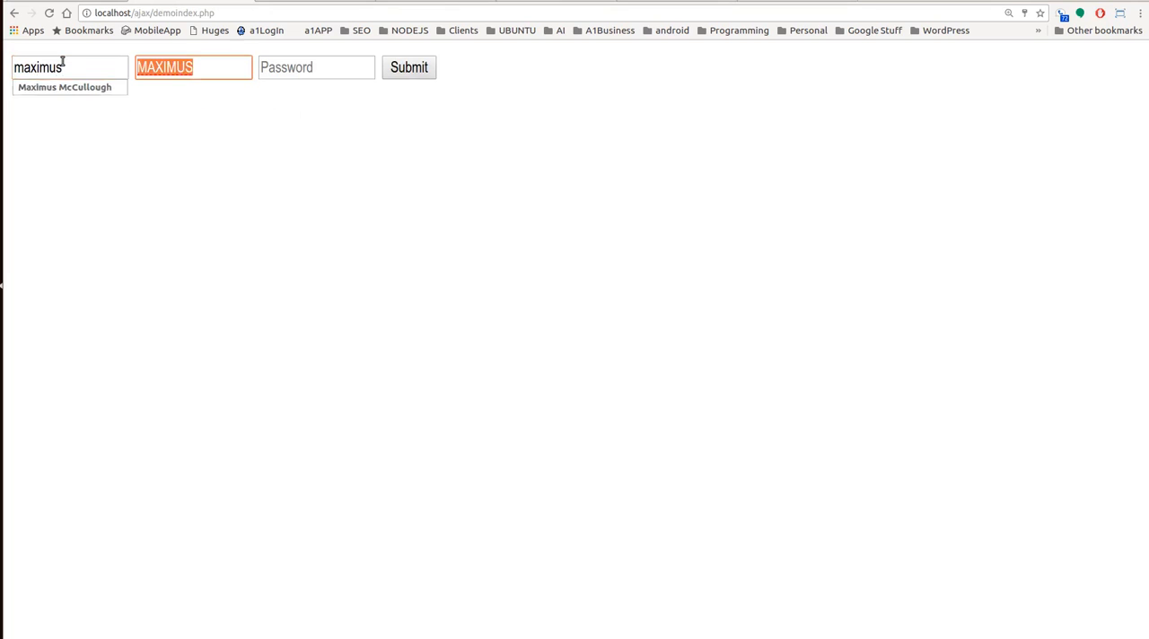
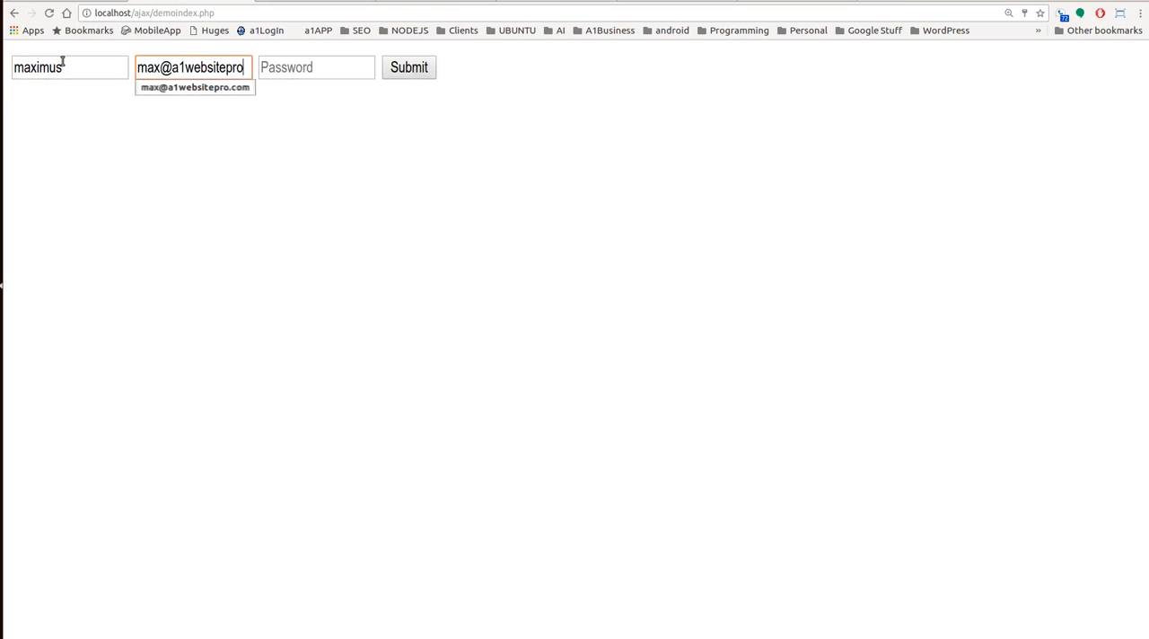
Enter and correct the password, then submit the sign-up form and highlight the echoed result.
{"action": "left_click", "coordinate": [316, 67]}
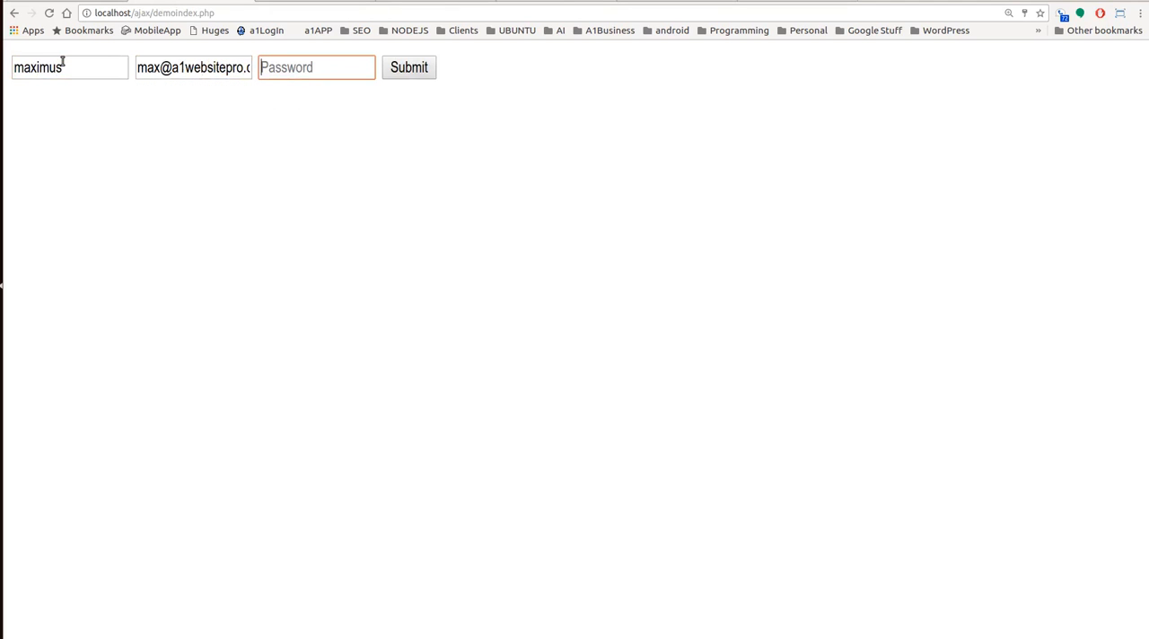
{"action": "type", "text": "••••"}
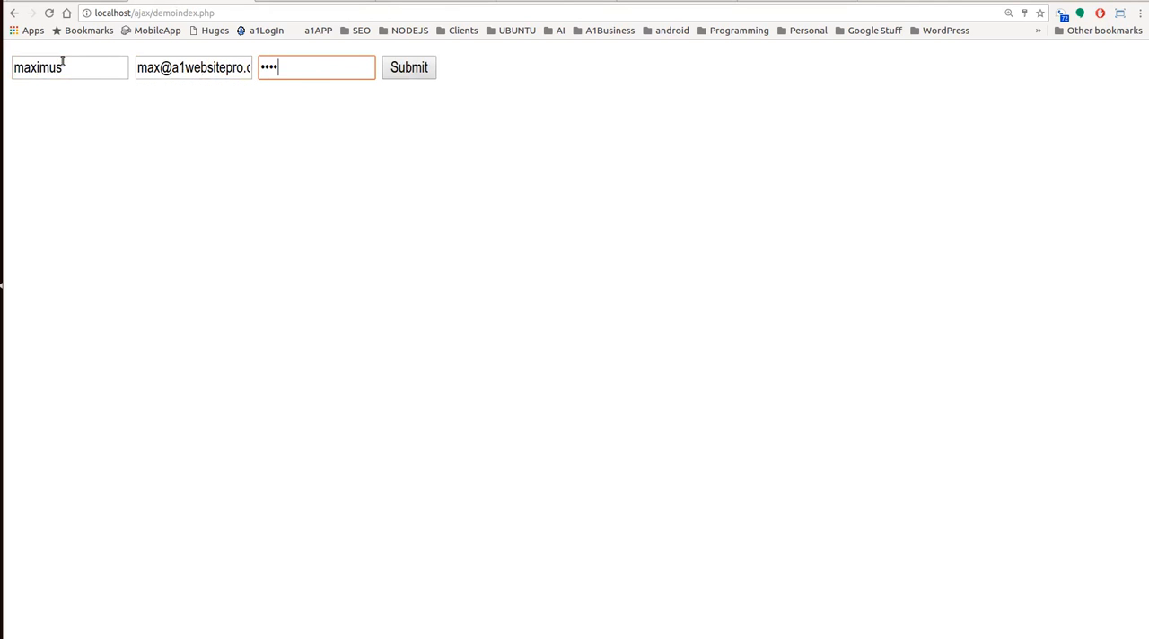
{"action": "key", "text": "BackSpace"}
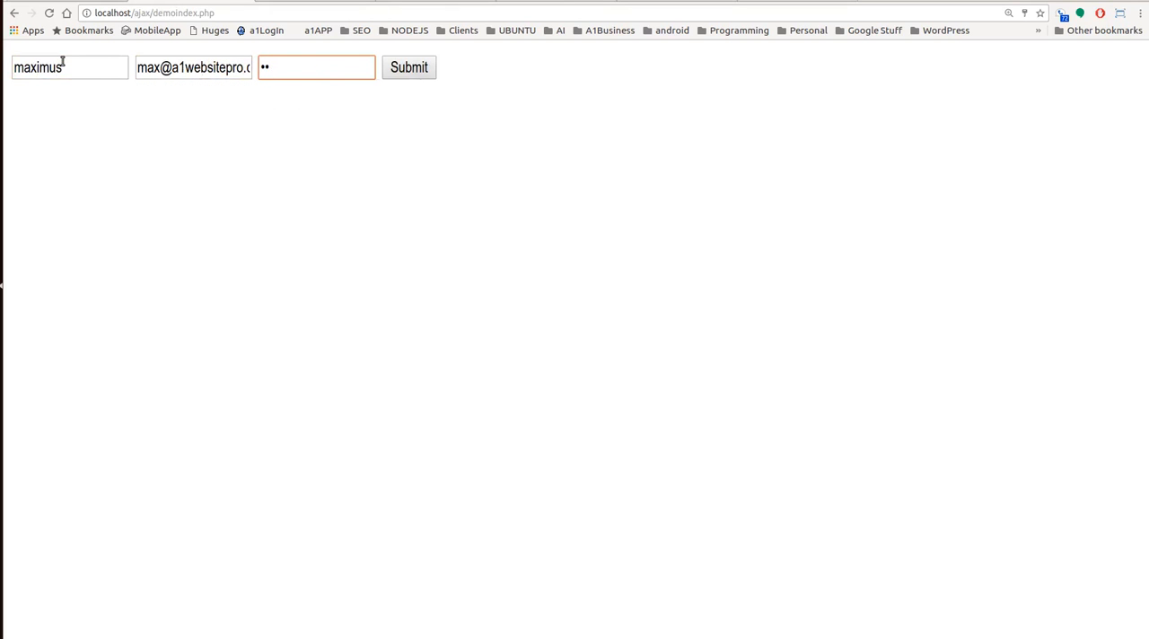
{"action": "type", "text": "••"}
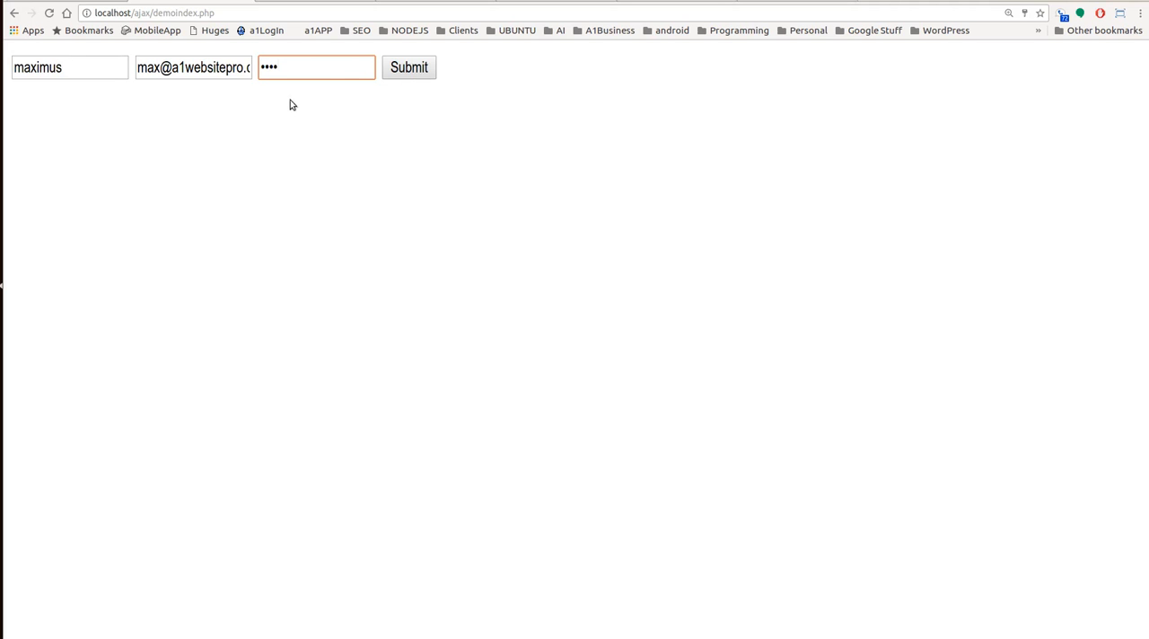
{"action": "left_click", "coordinate": [410, 66]}
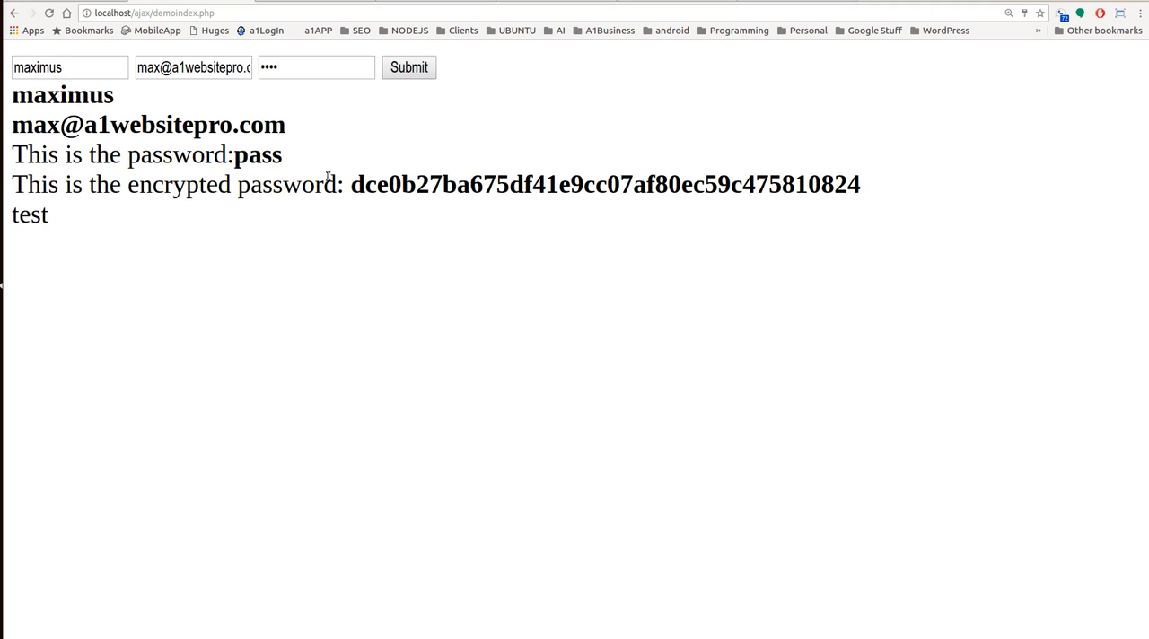
{"action": "left_click_drag", "start_coordinate": [130, 155], "coordinate": [284, 155]}
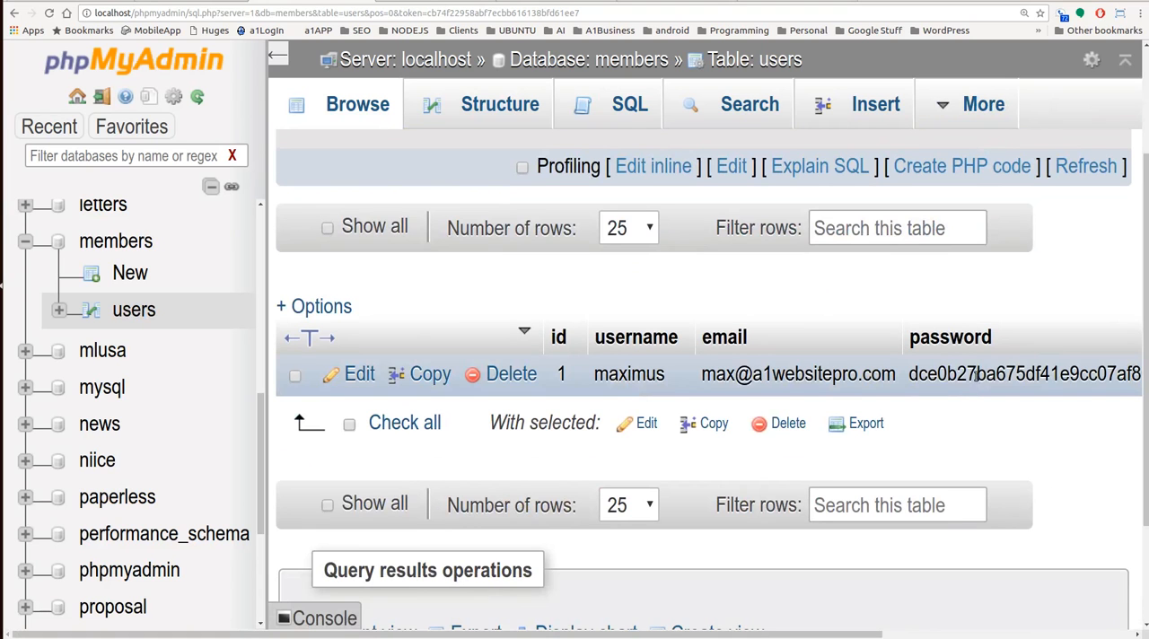
{"action": "mouse_move", "coordinate": [489, 309]}
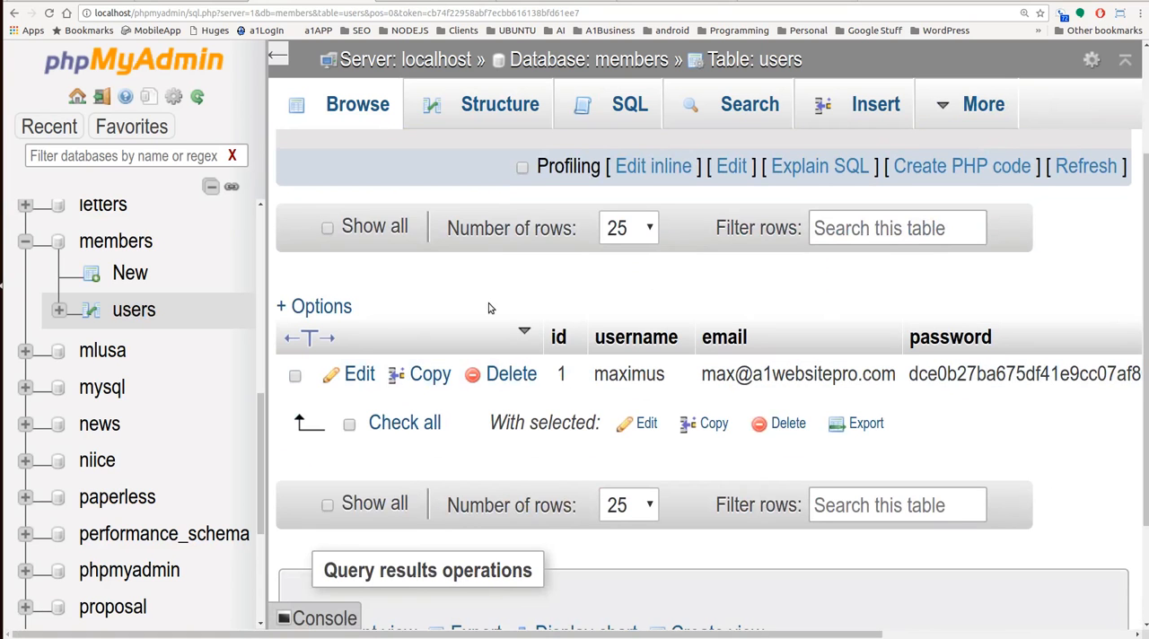
{"action": "mouse_move", "coordinate": [440, 271]}
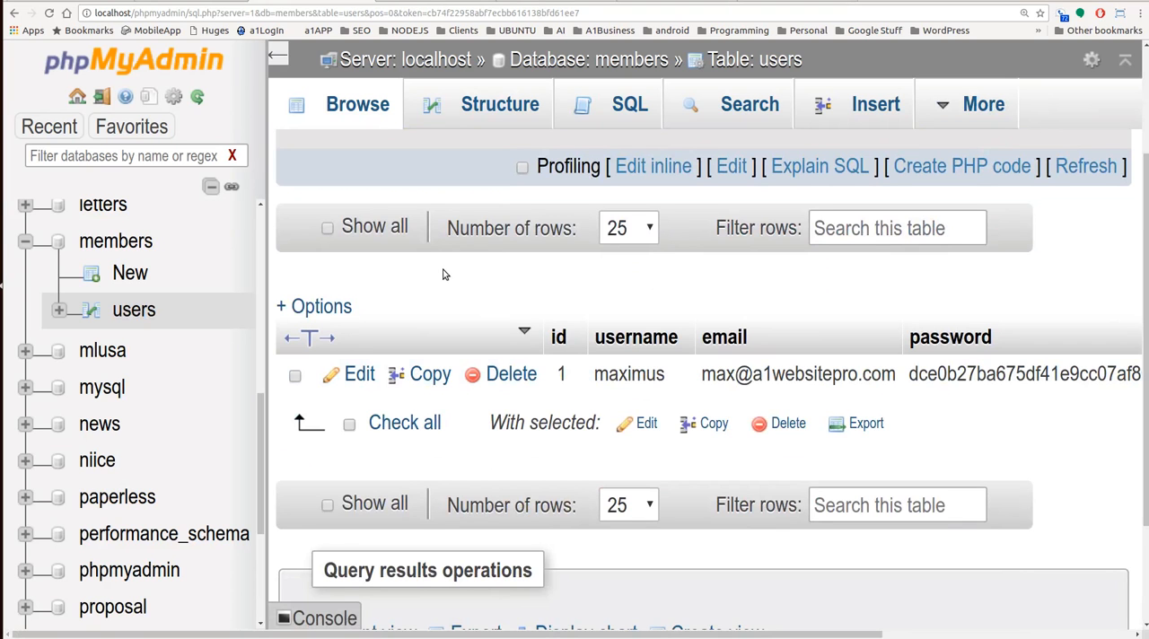
{"action": "mouse_move", "coordinate": [673, 384]}
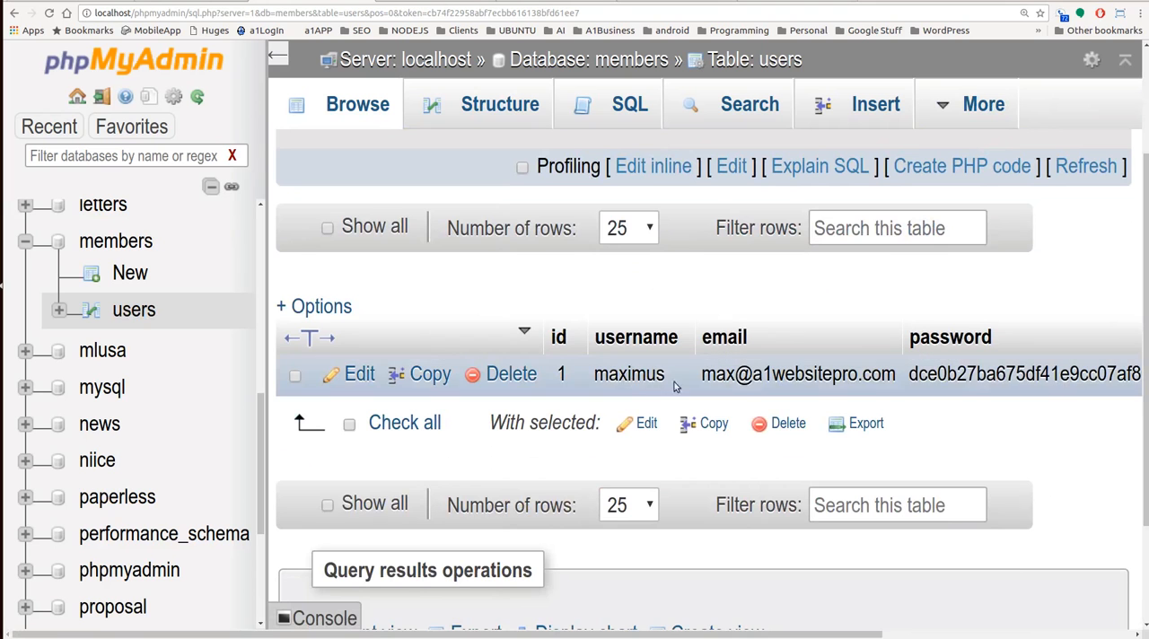
{"action": "mouse_move", "coordinate": [654, 313]}
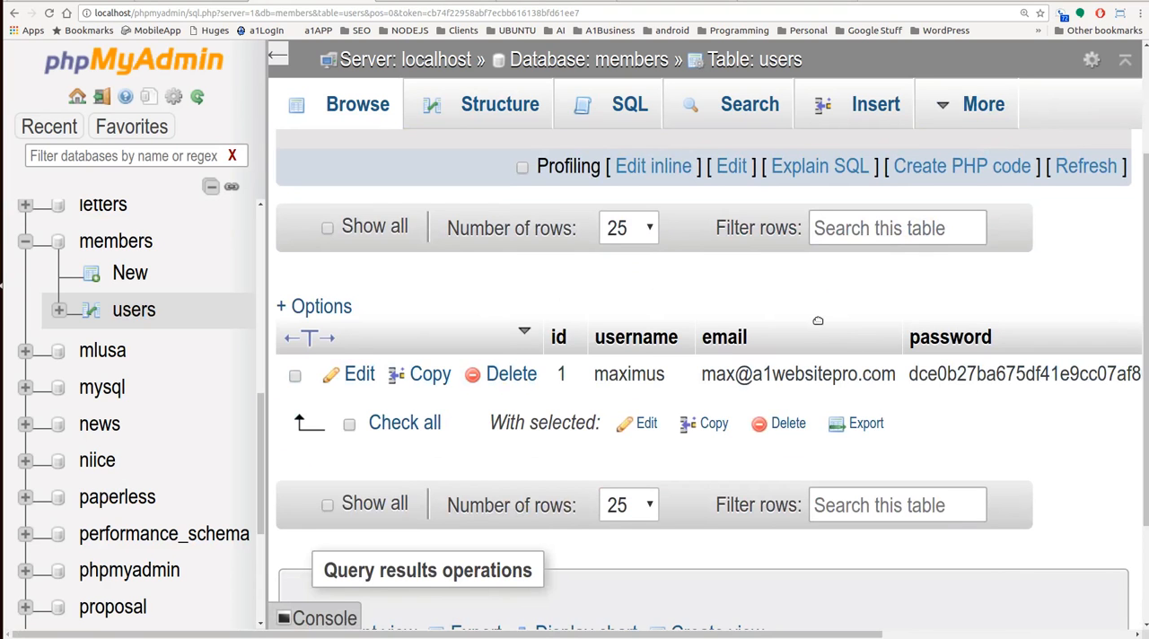
{"action": "mouse_move", "coordinate": [691, 309]}
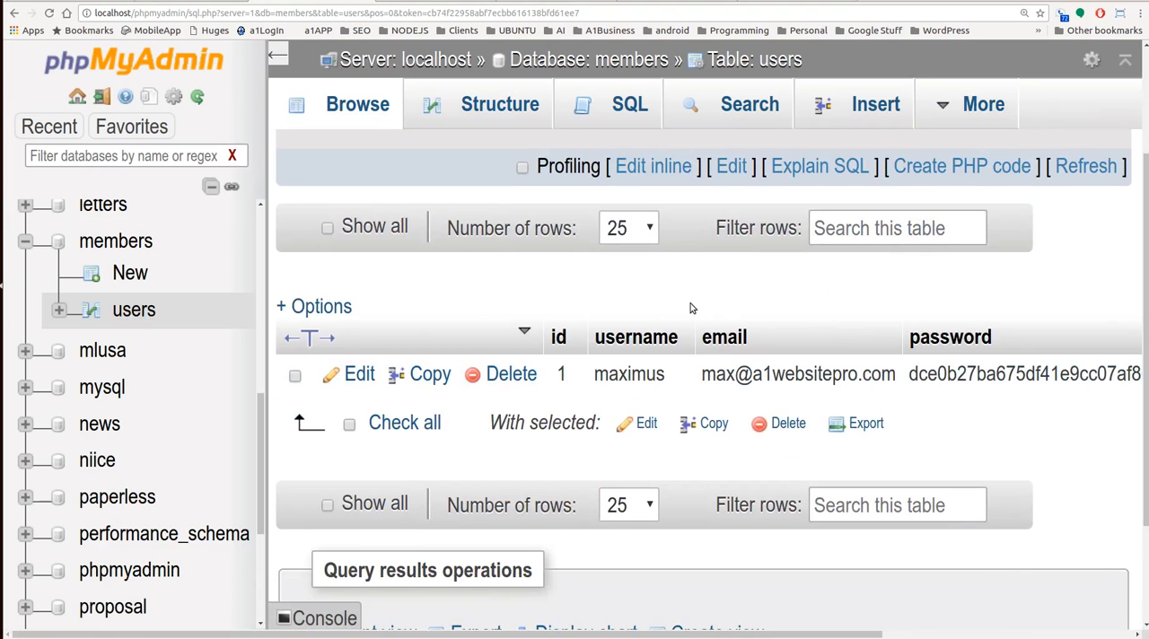
{"action": "mouse_move", "coordinate": [661, 302]}
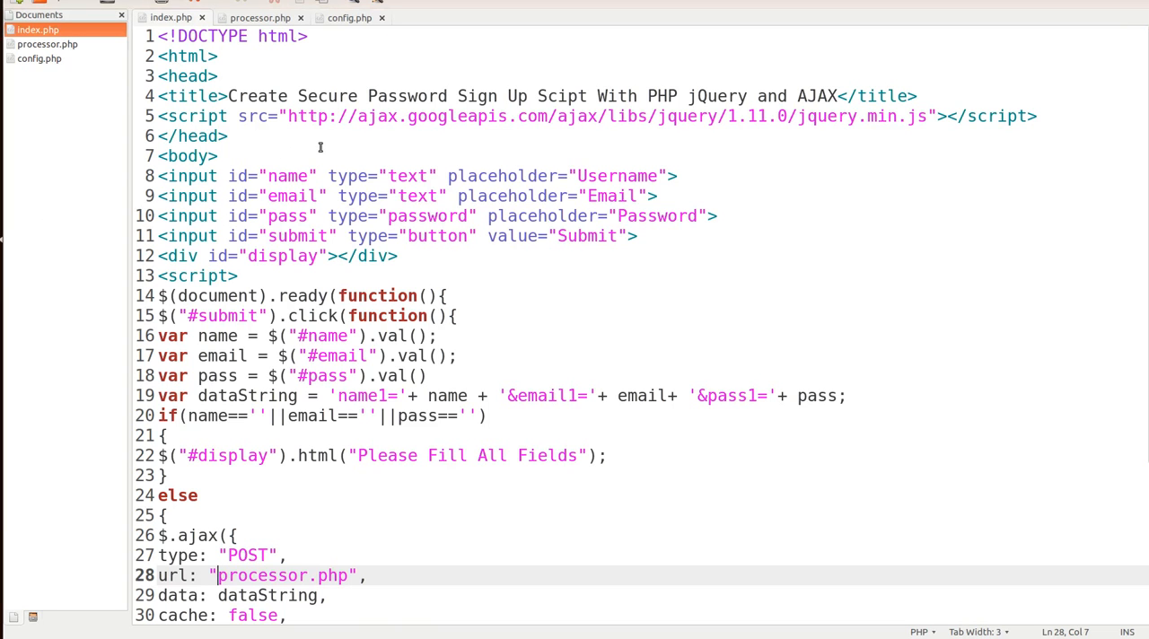
{"action": "mouse_move", "coordinate": [388, 176]}
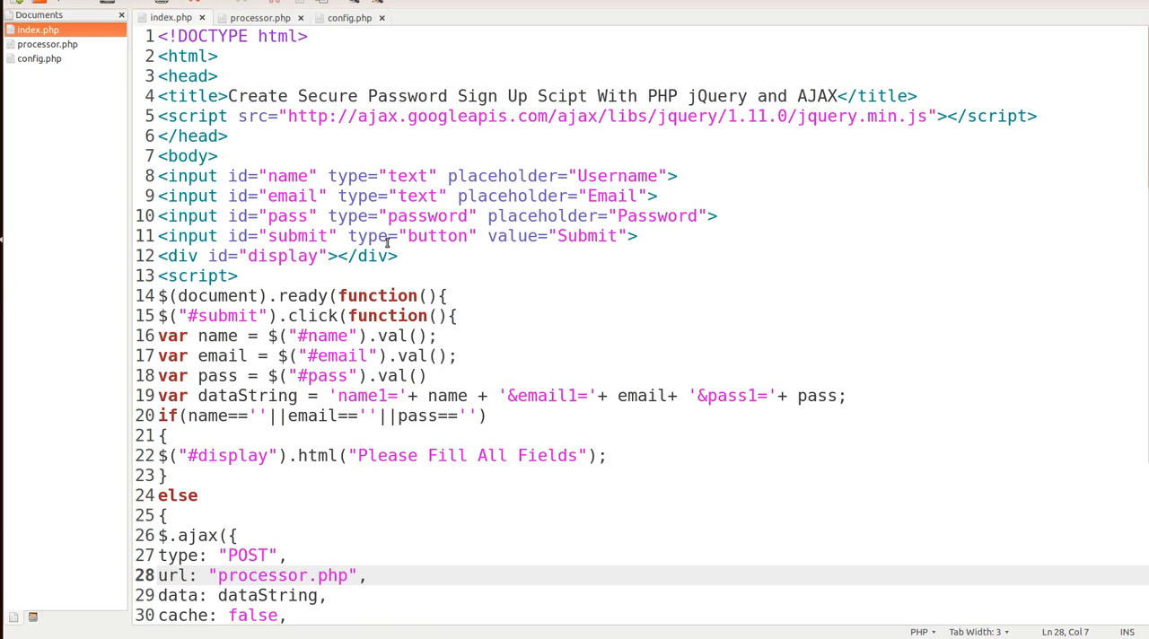
{"action": "mouse_move", "coordinate": [255, 18]}
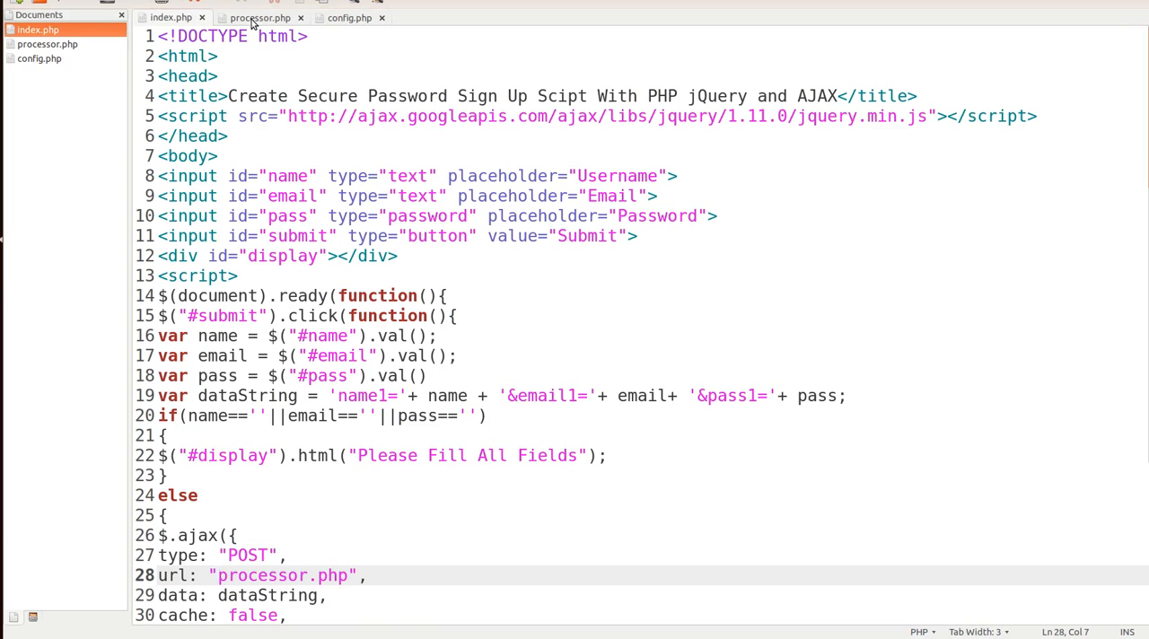
Switch from index.php to the processor.php script that inserts the user.
{"action": "left_click", "coordinate": [259, 18]}
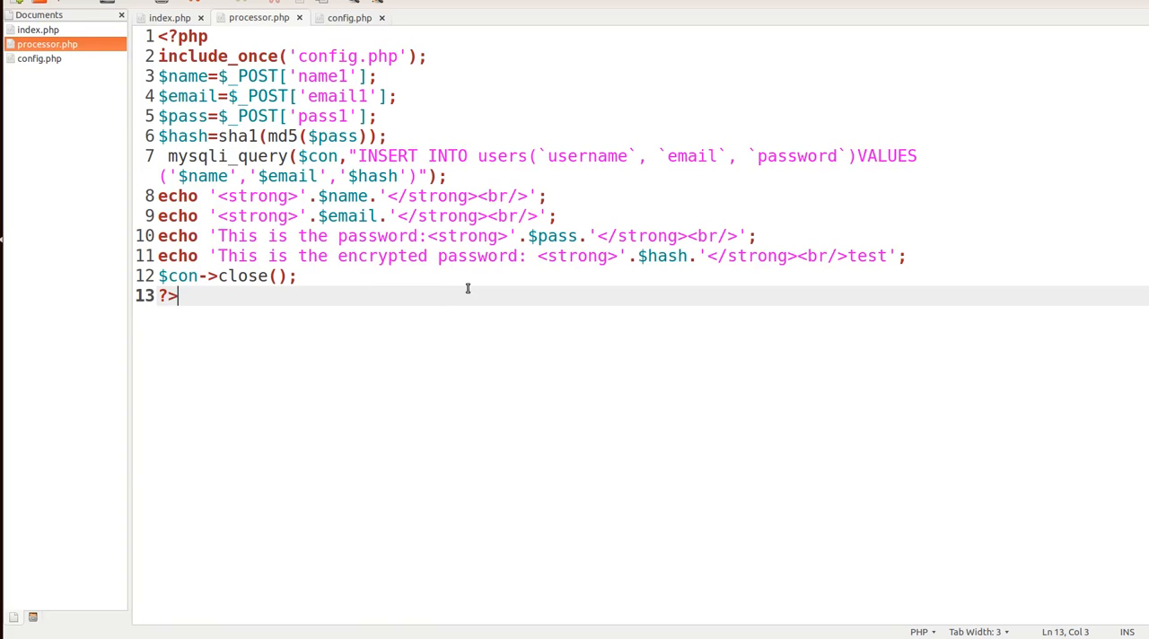
{"action": "mouse_move", "coordinate": [492, 276]}
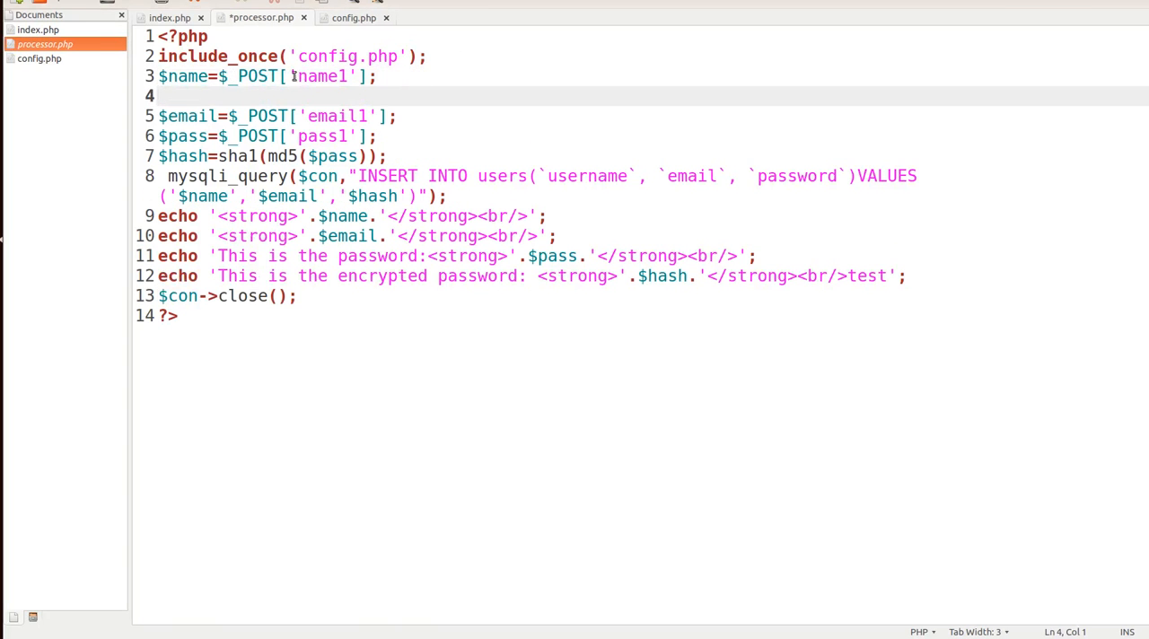
Add the escaped $name and filter_var $nameclean lines and delete the raw $name=$_POST['name1'] line.
{"action": "double_click", "coordinate": [321, 76]}
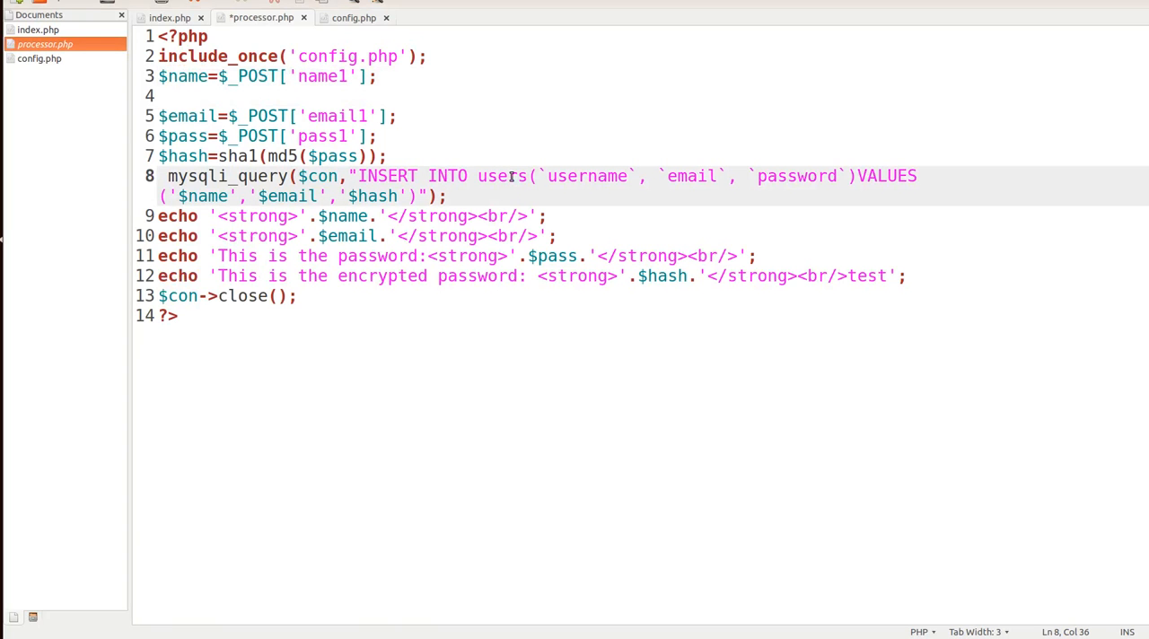
{"action": "double_click", "coordinate": [587, 176]}
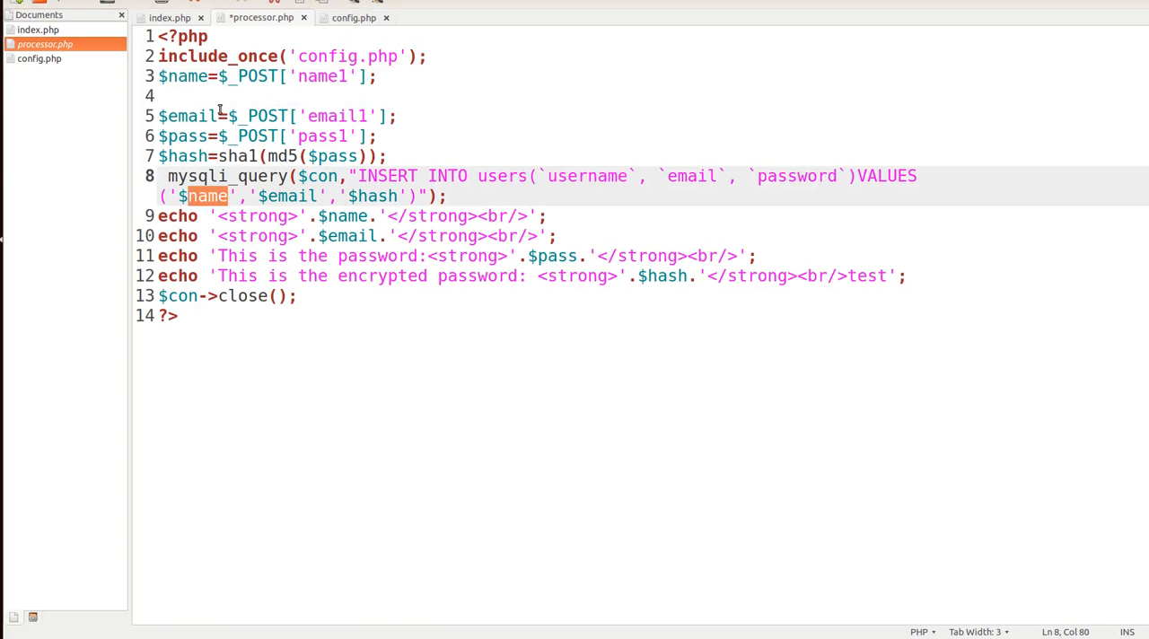
{"action": "left_click", "coordinate": [269, 97]}
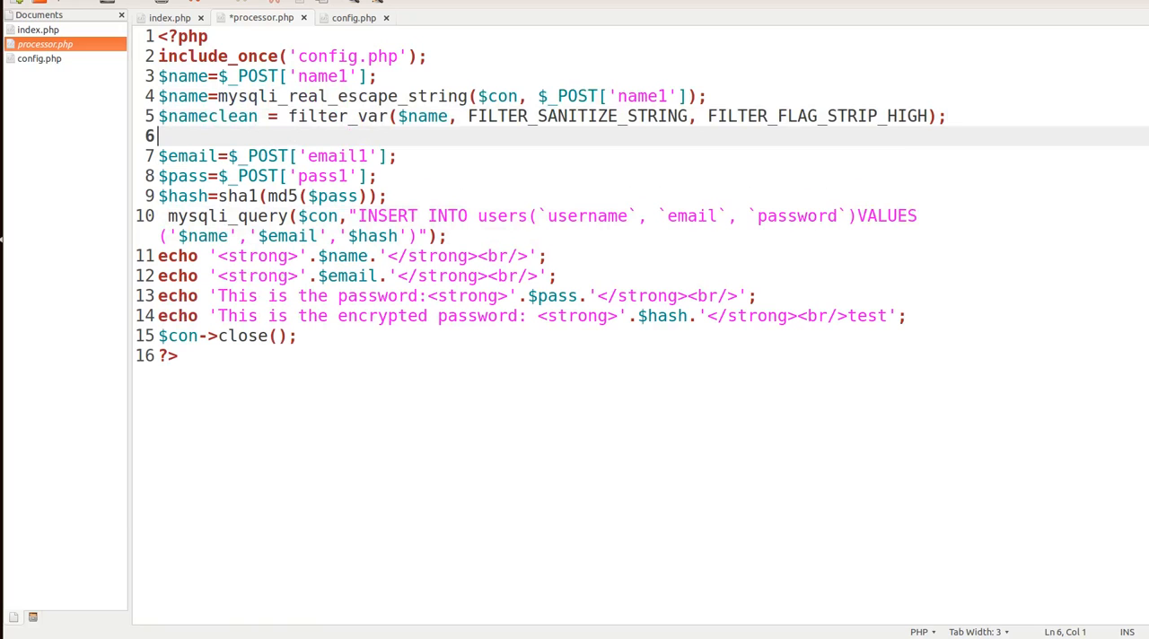
{"action": "mouse_move", "coordinate": [639, 166]}
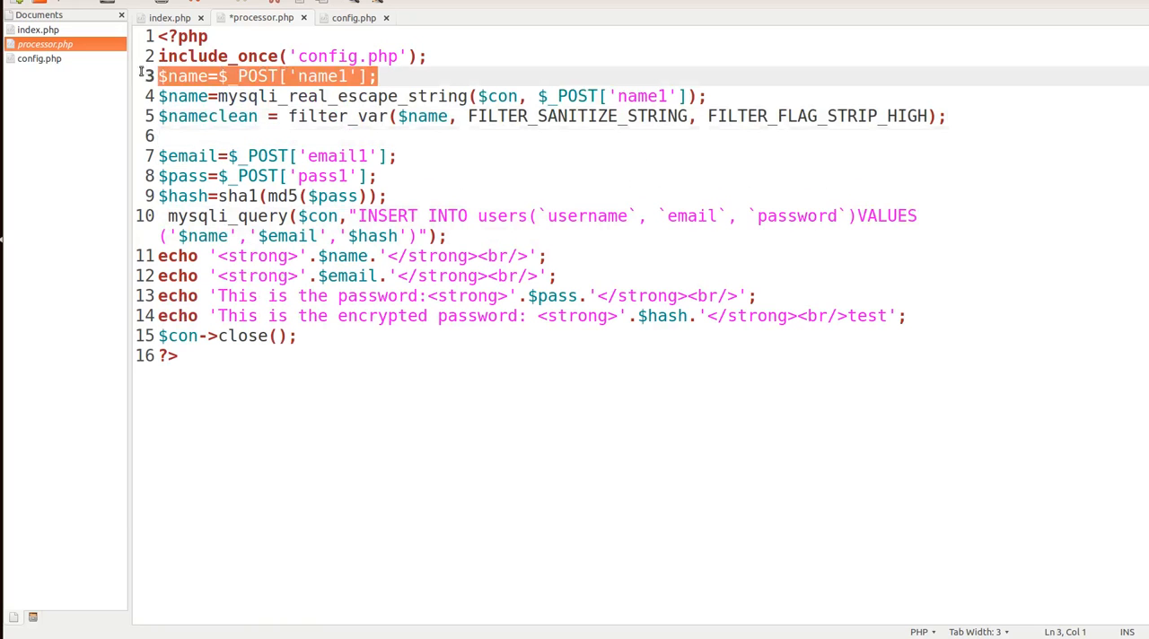
{"action": "key", "text": "Delete"}
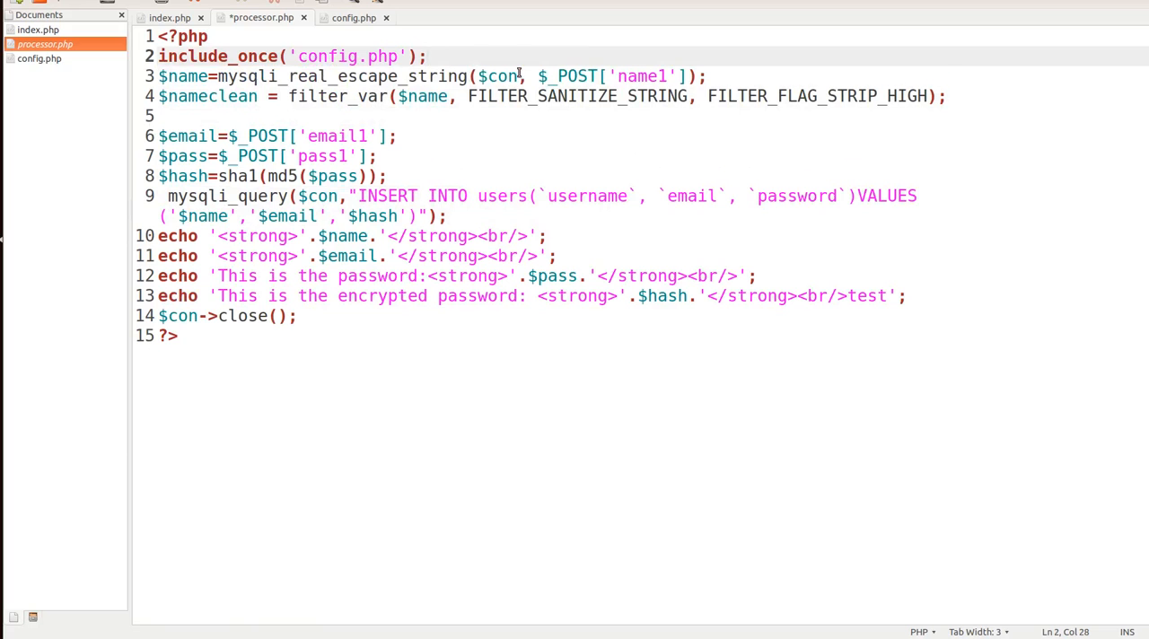
Follow the config.php include and inspect the $con mysqli_connect line with its $dbpass variable.
{"action": "double_click", "coordinate": [348, 56]}
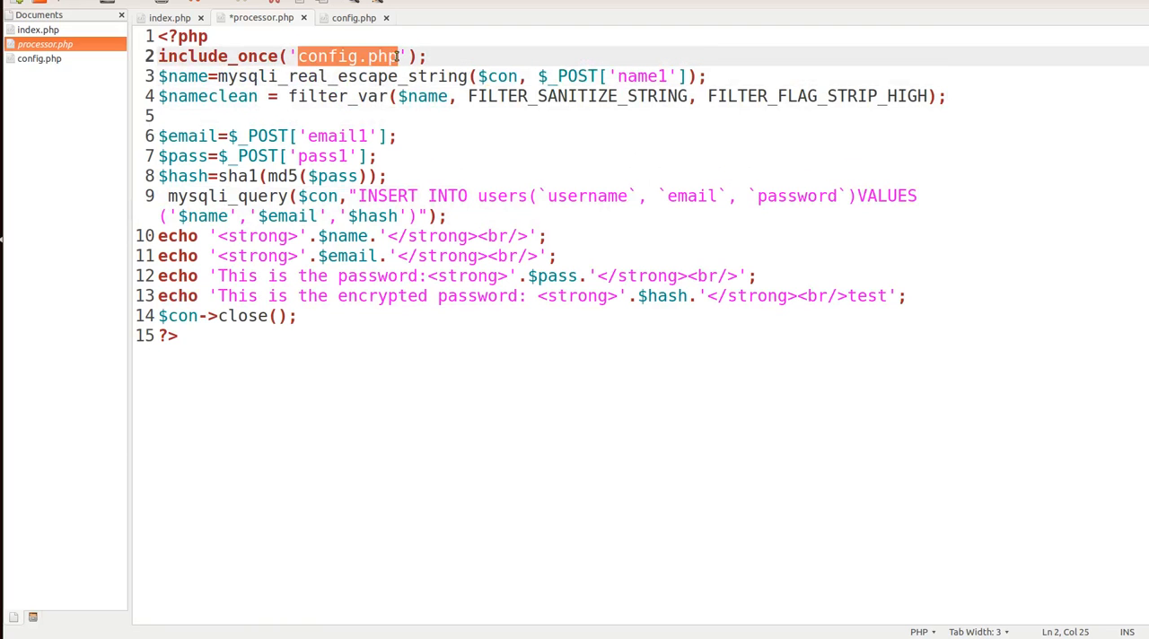
{"action": "left_click", "coordinate": [352, 18]}
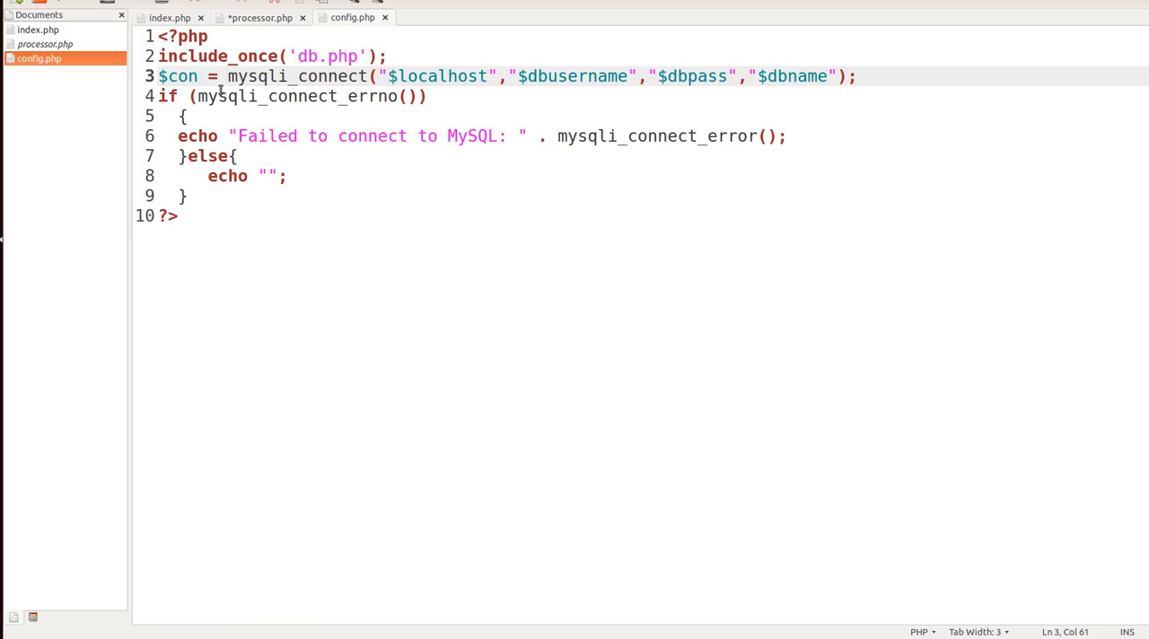
{"action": "left_click", "coordinate": [198, 76]}
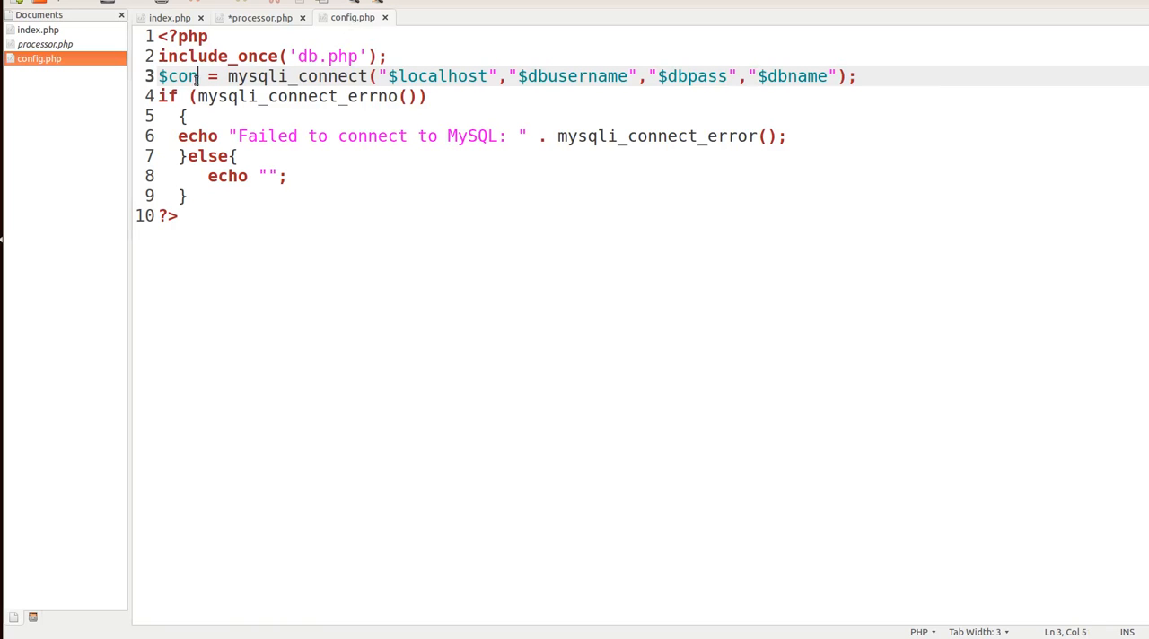
{"action": "double_click", "coordinate": [178, 75]}
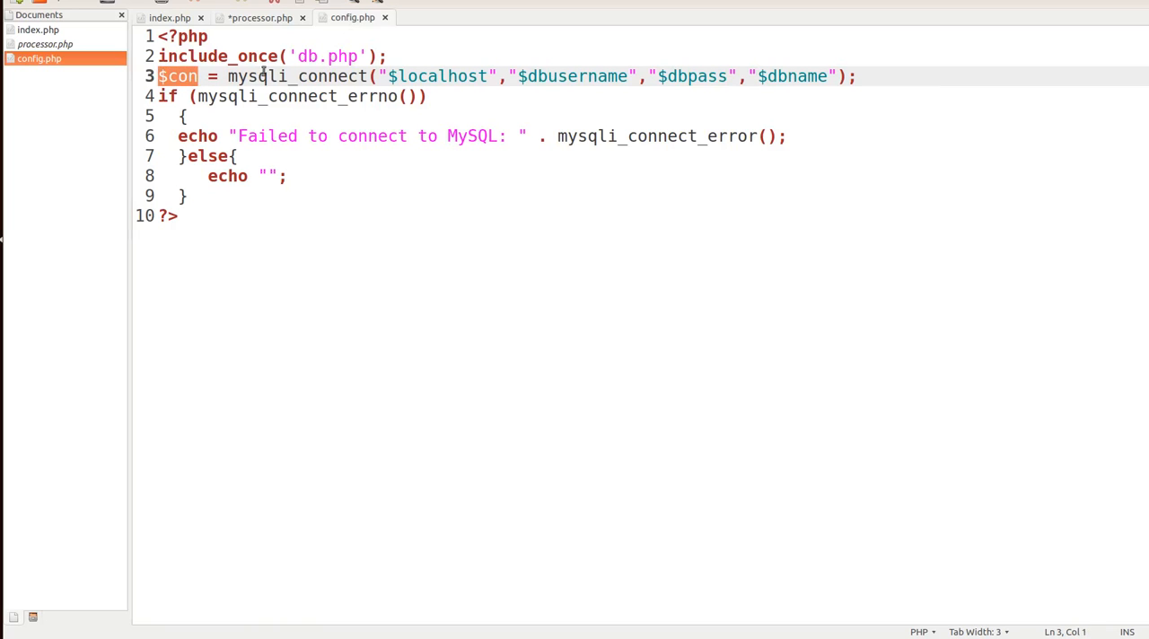
{"action": "double_click", "coordinate": [440, 76]}
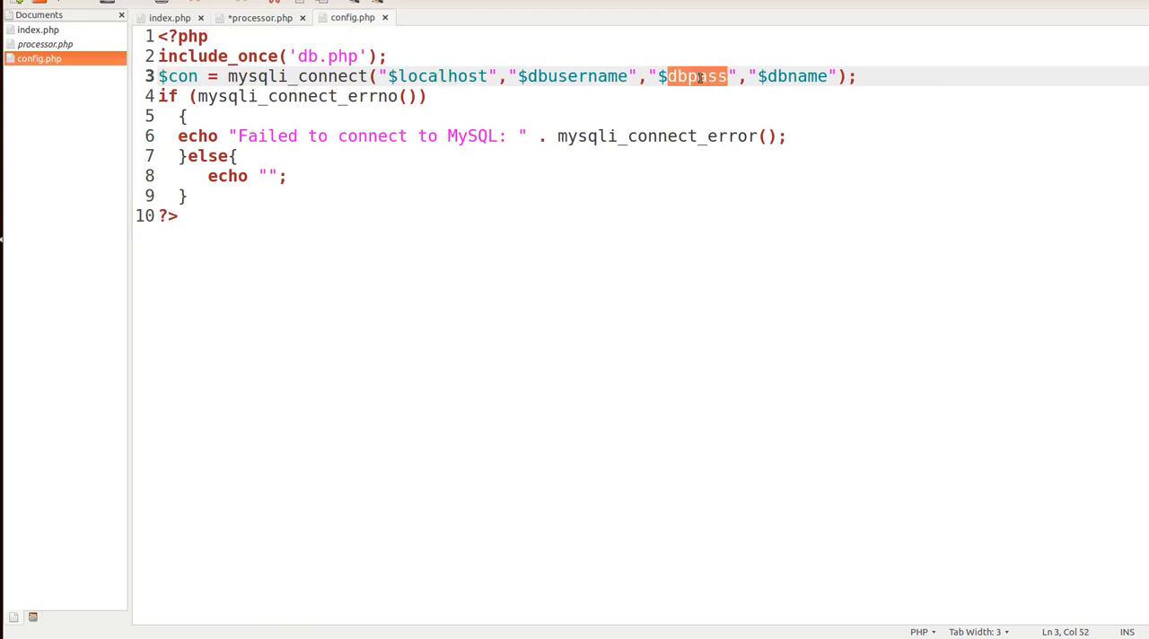
{"action": "double_click", "coordinate": [795, 76]}
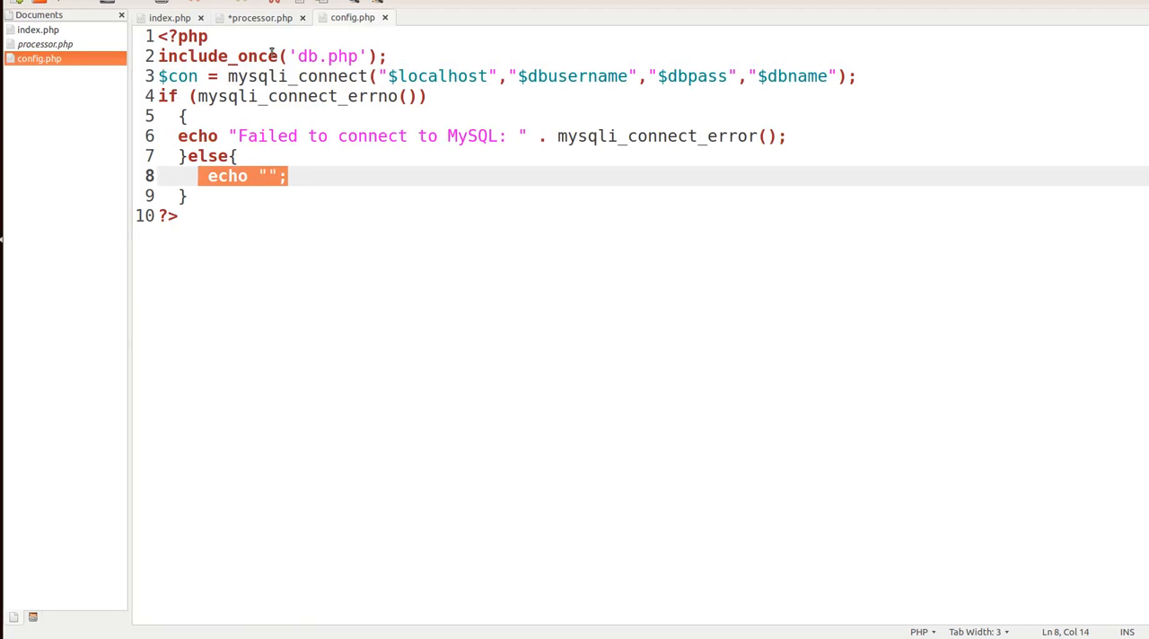
Back in processor.php, add $email=mysqli_real_escape_string($con, $_POST['email1']);.
{"action": "left_click", "coordinate": [261, 18]}
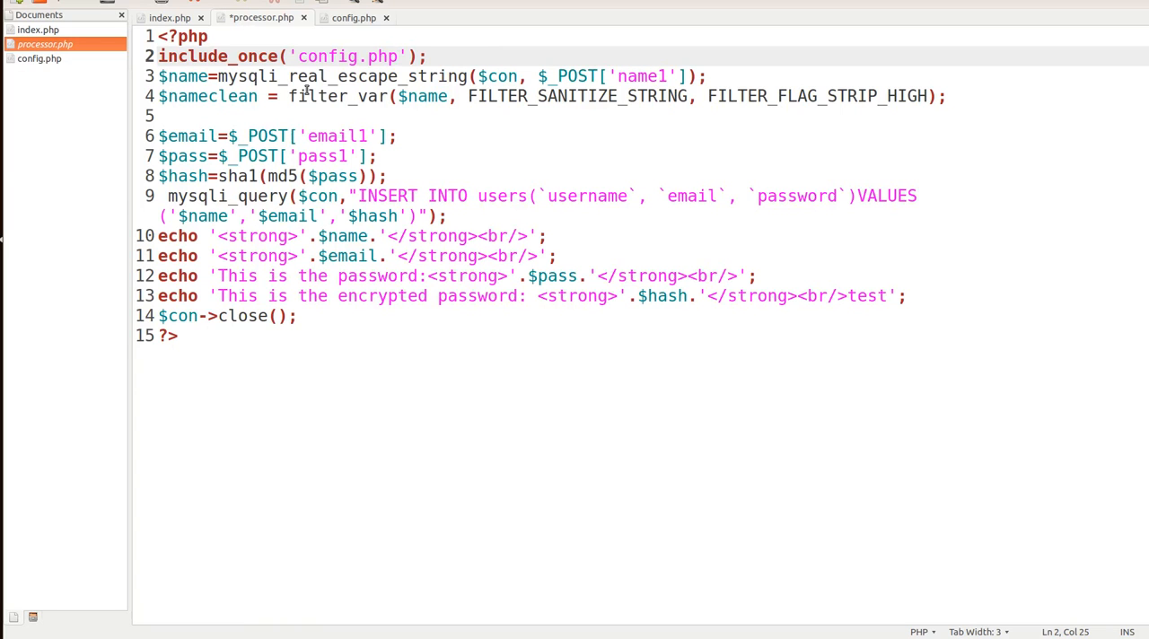
{"action": "left_click", "coordinate": [399, 55]}
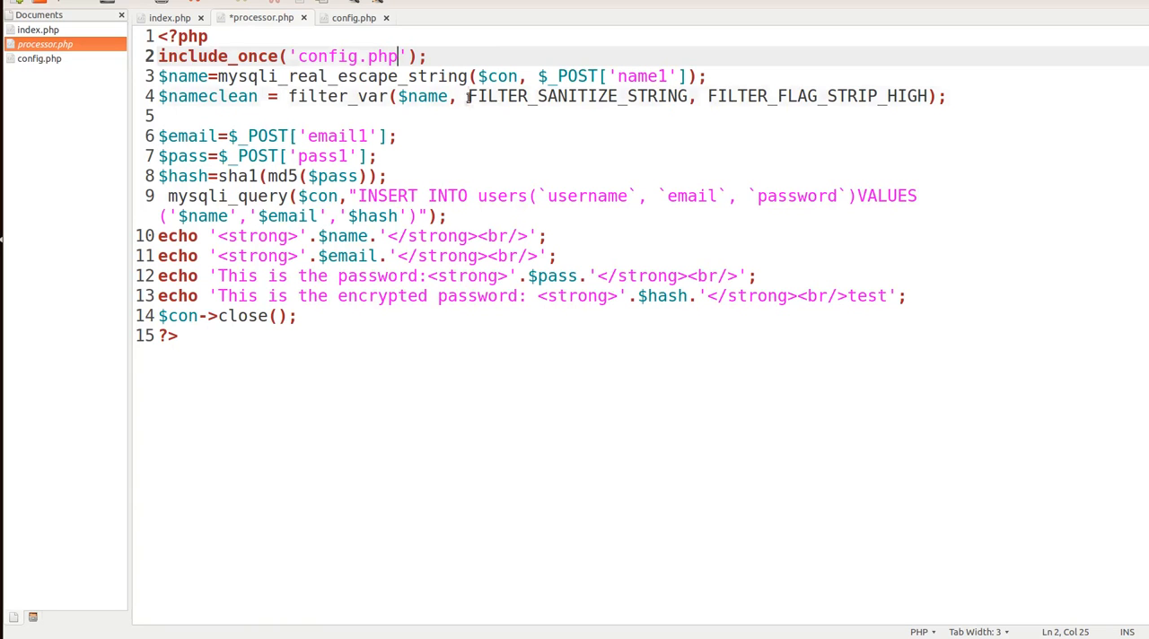
{"action": "double_click", "coordinate": [539, 97]}
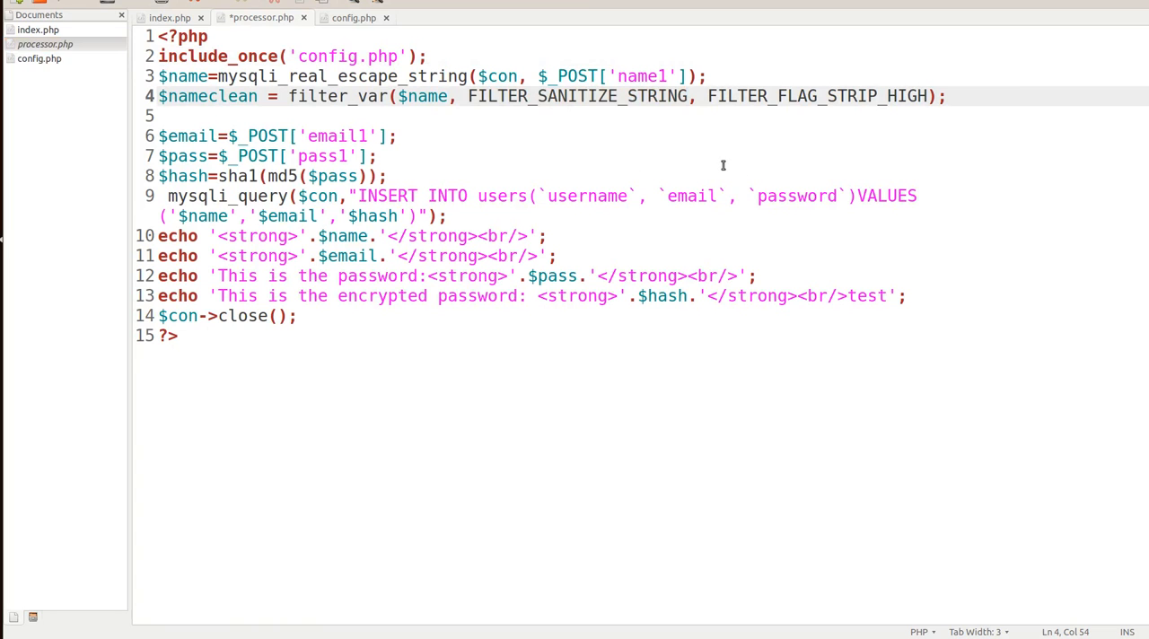
{"action": "type", "text": "$email=mysqli_real_escape_string($con, $_POST['email1']);"}
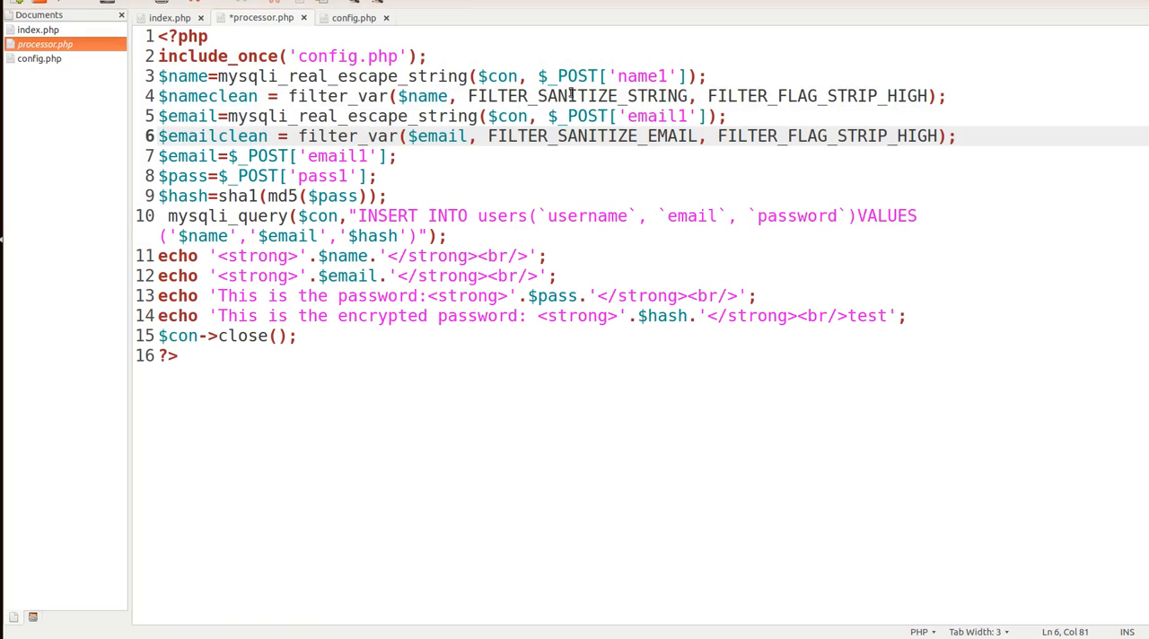
Delete the raw $email=$_POST['email1'] line and check the $emailclean variable name.
{"action": "left_click", "coordinate": [664, 97]}
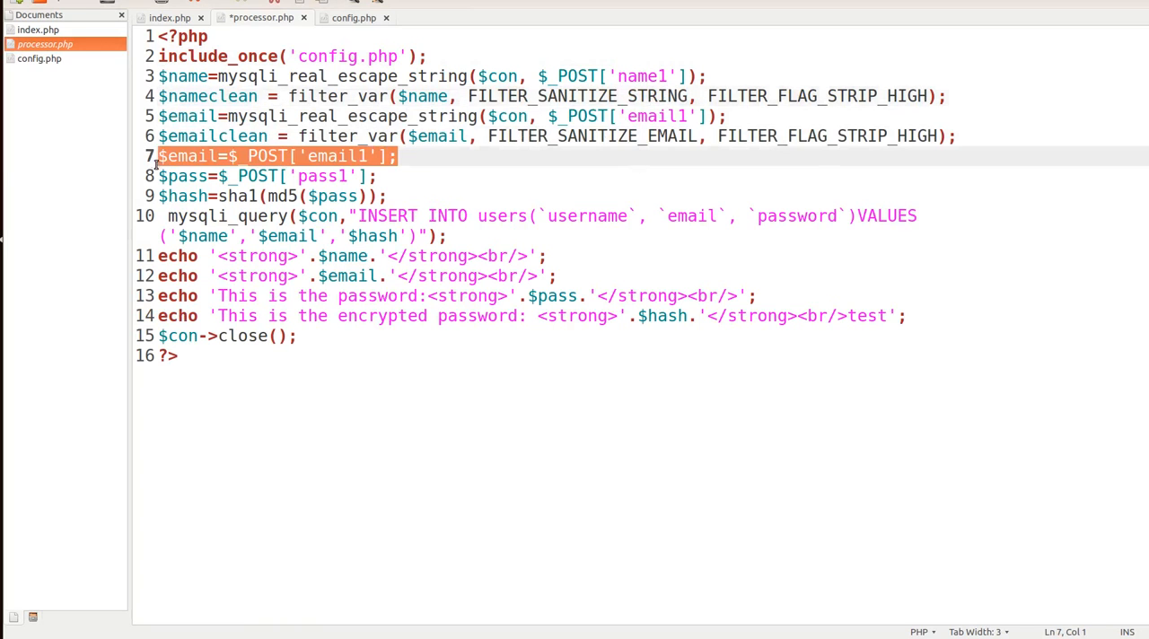
{"action": "key", "text": "Delete"}
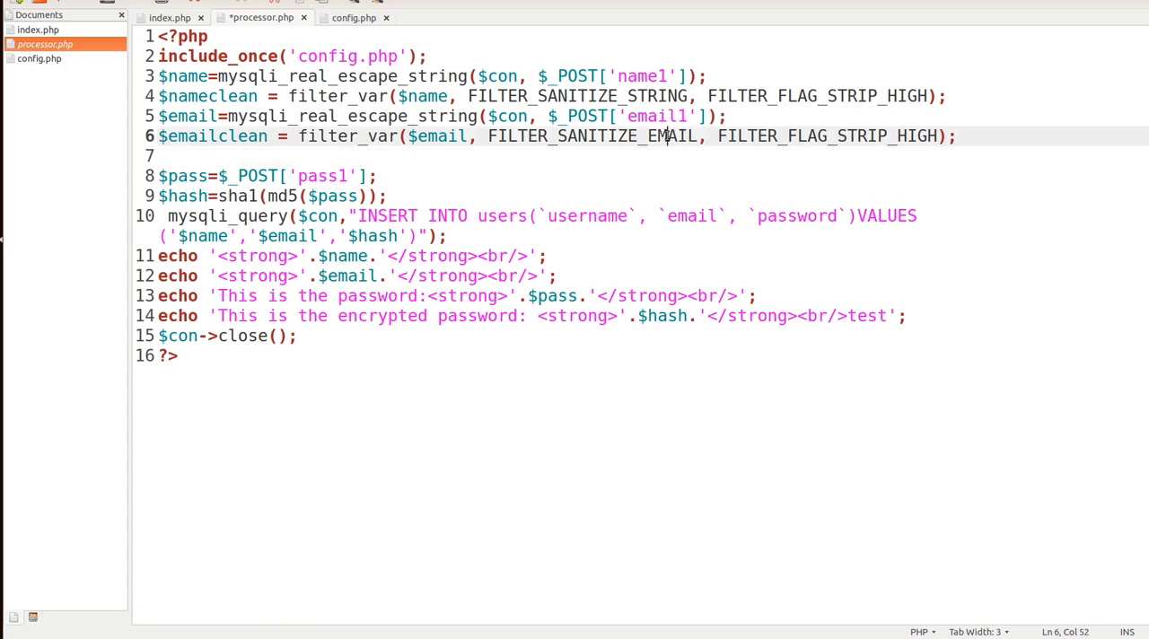
{"action": "double_click", "coordinate": [672, 137]}
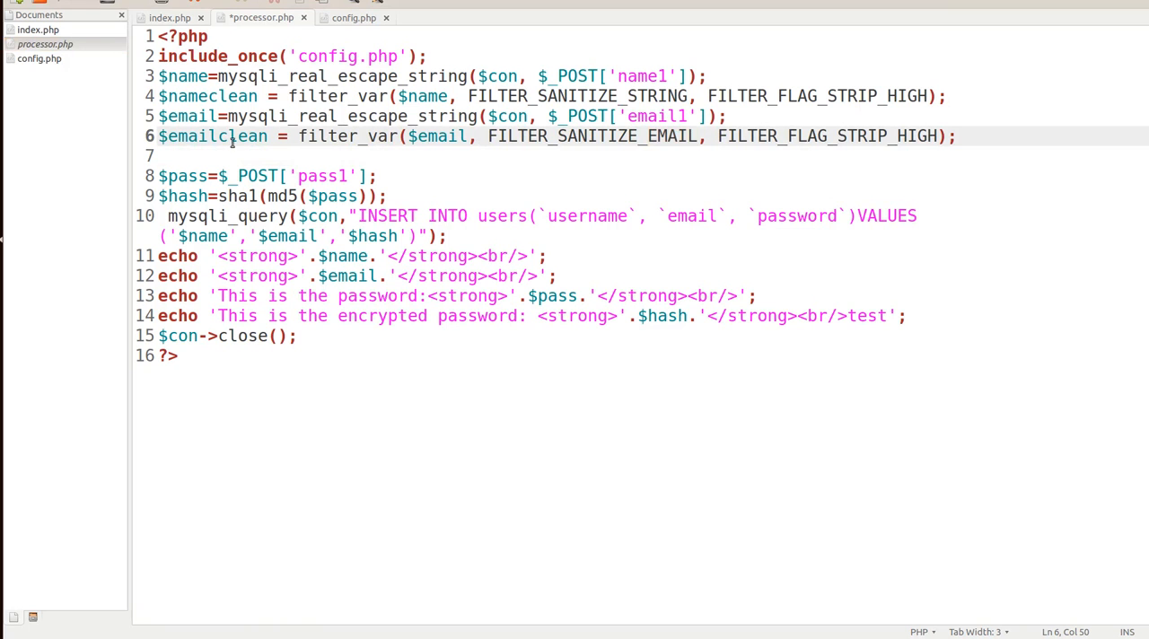
{"action": "mouse_move", "coordinate": [355, 174]}
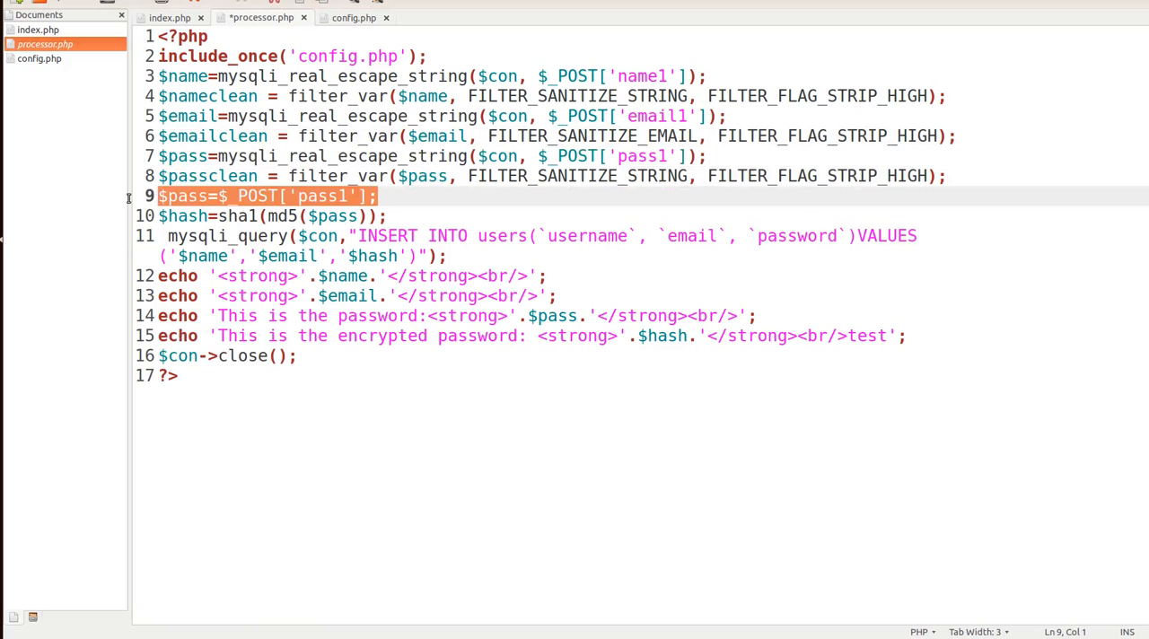
Remove the raw password line and change the hash to use md5($passclean), then save processor.php.
{"action": "key", "text": "Delete"}
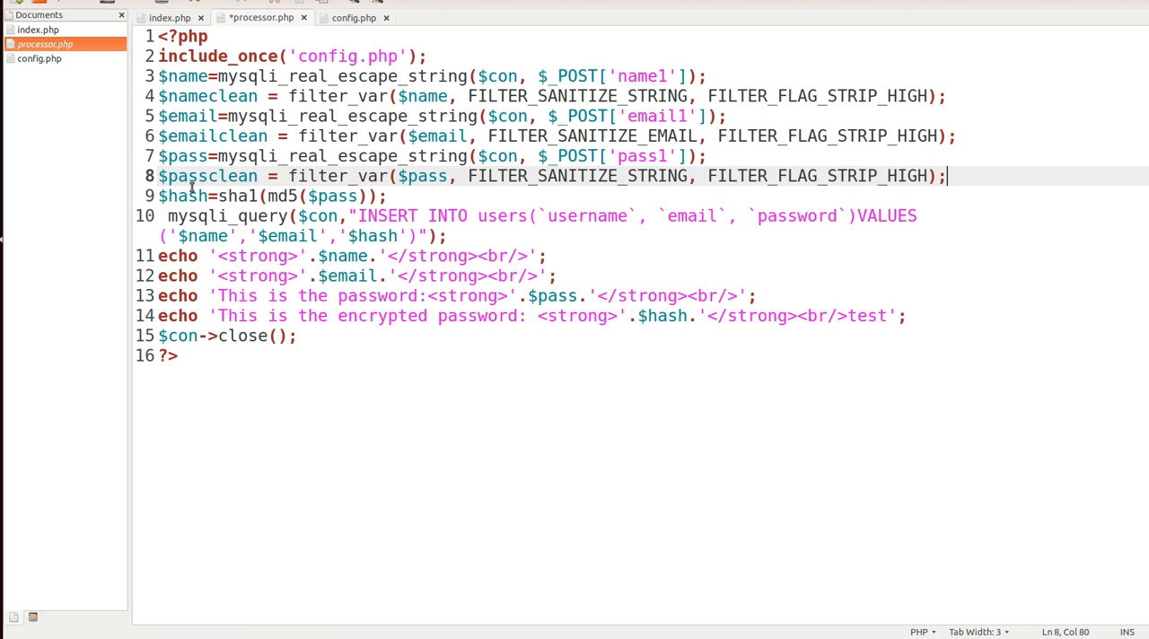
{"action": "double_click", "coordinate": [209, 174]}
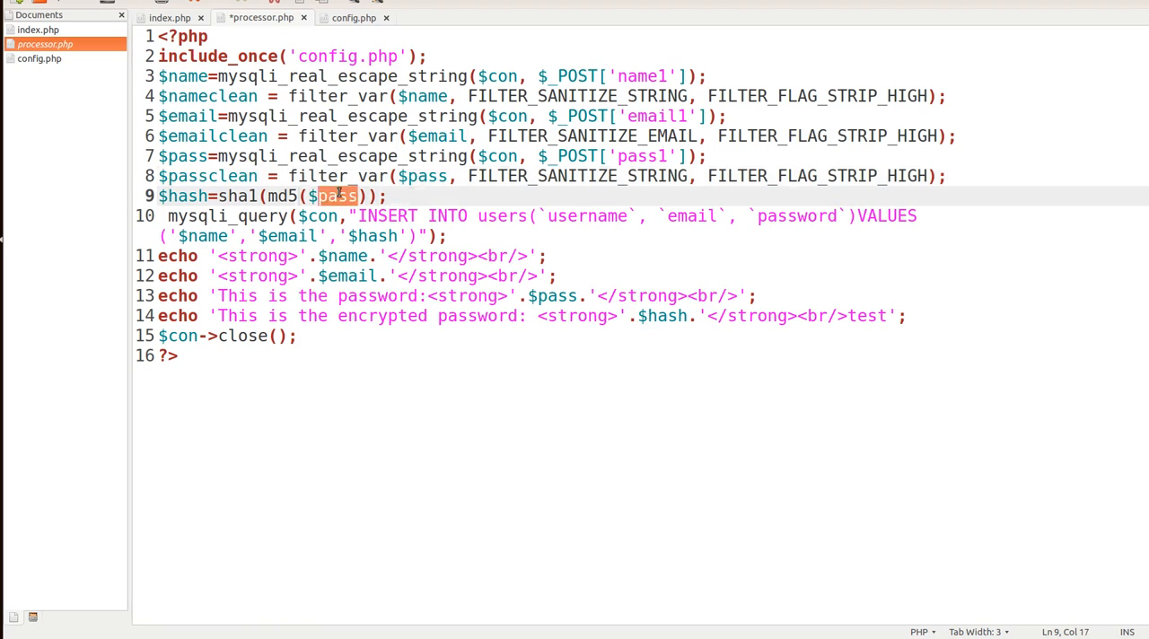
{"action": "type", "text": "clean"}
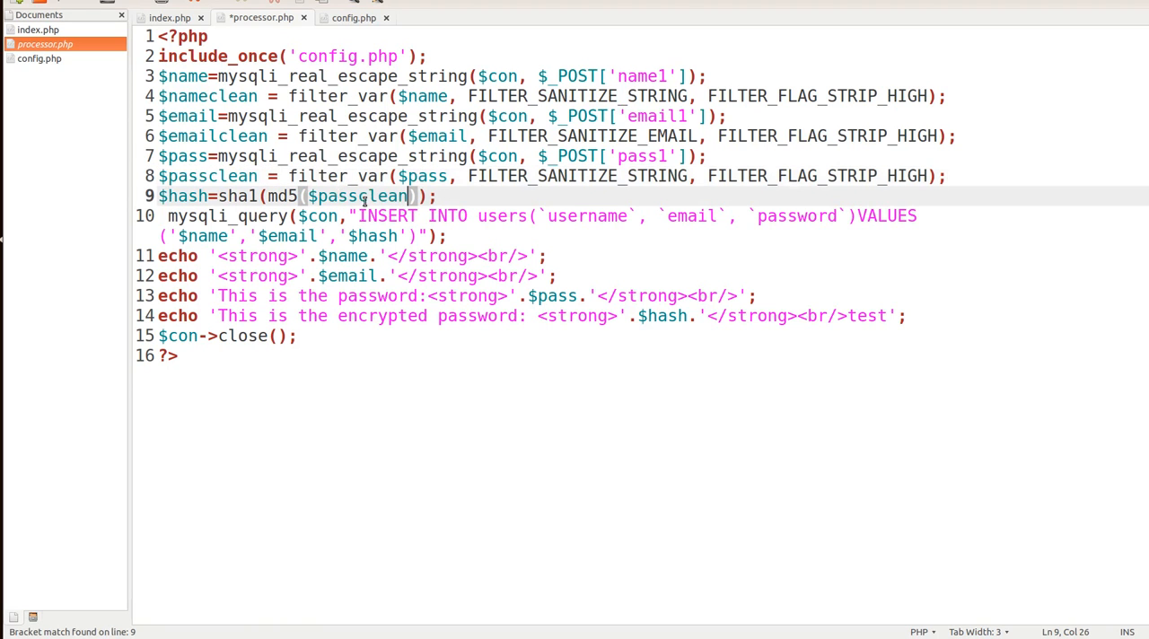
{"action": "double_click", "coordinate": [187, 196]}
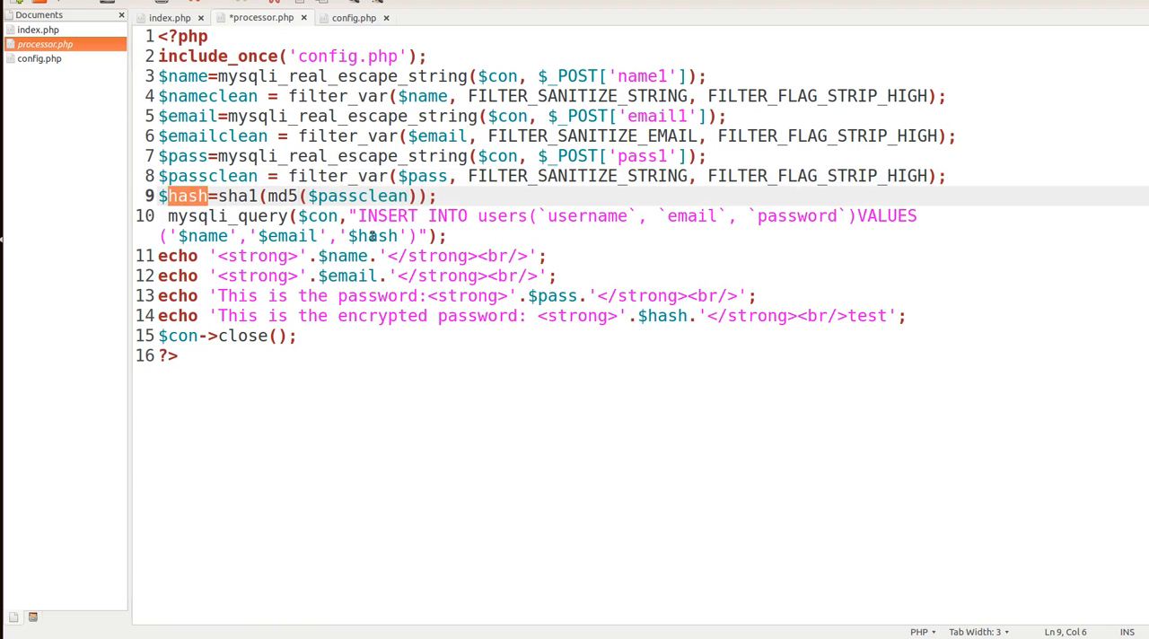
{"action": "left_click", "coordinate": [377, 237]}
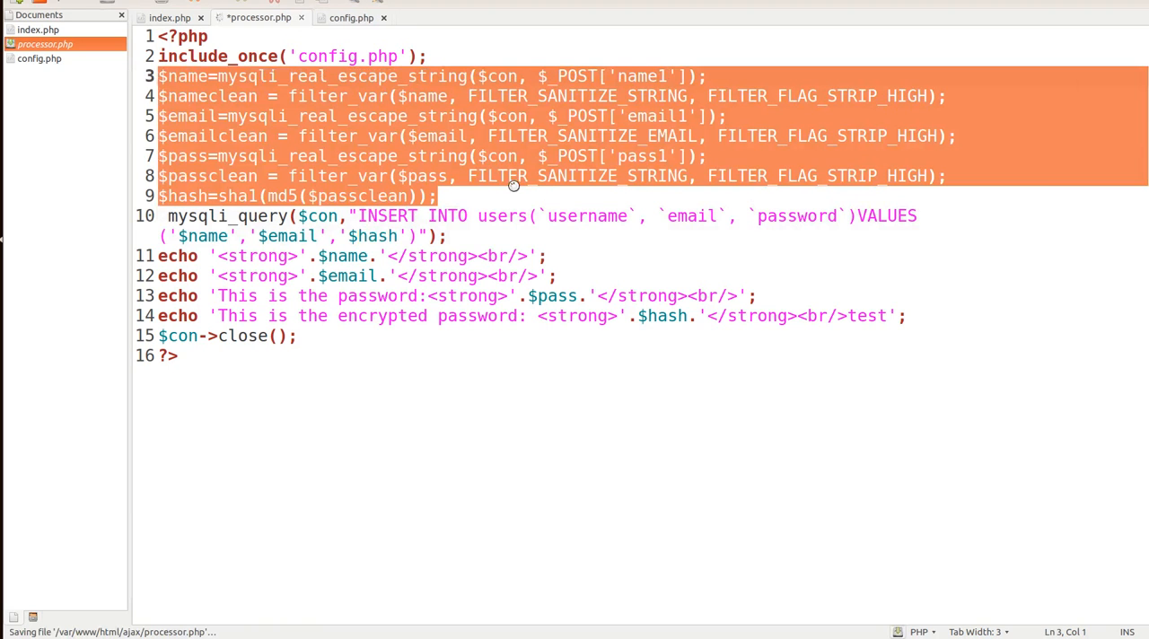
{"action": "key", "text": "ctrl+s"}
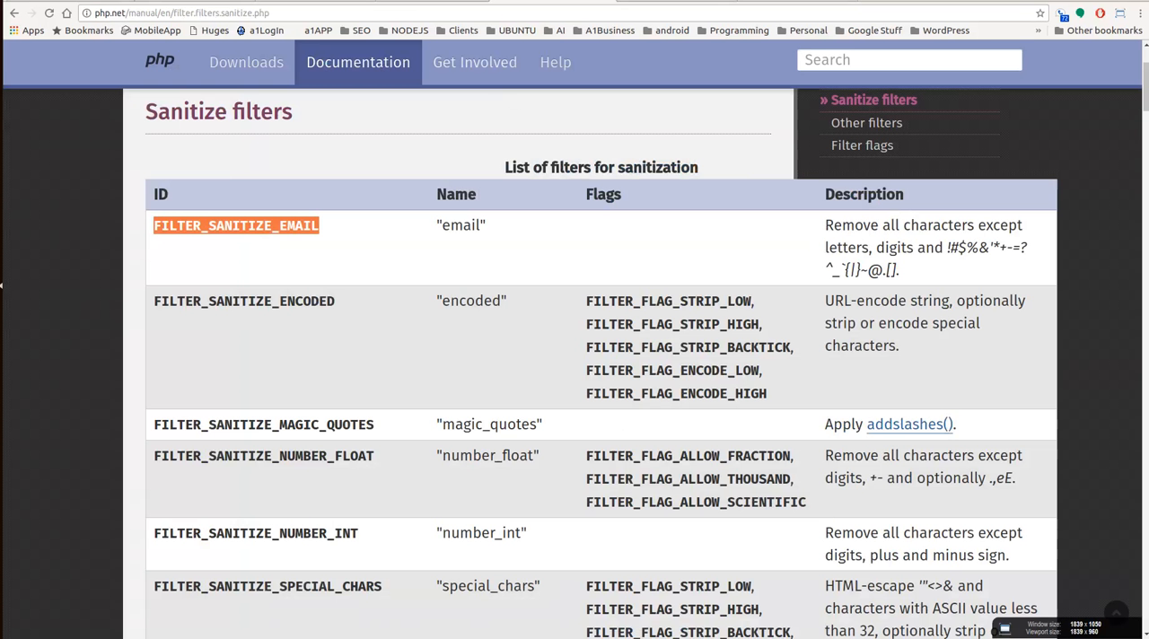
{"action": "mouse_move", "coordinate": [403, 247]}
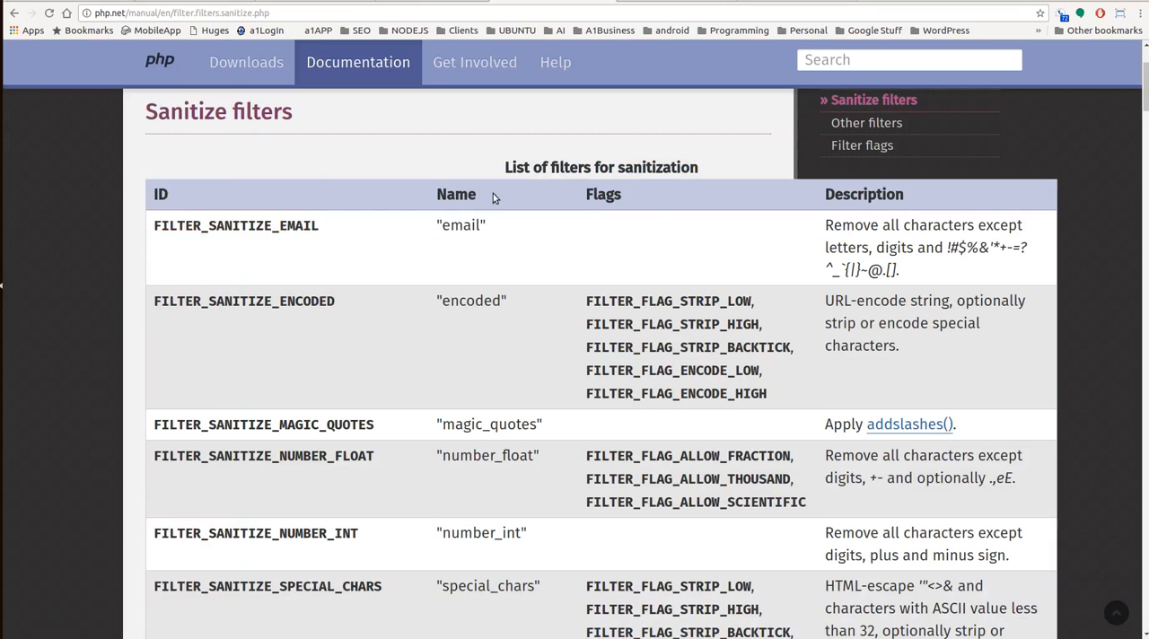
{"action": "scroll", "scroll_direction": "down", "scroll_amount": 3}
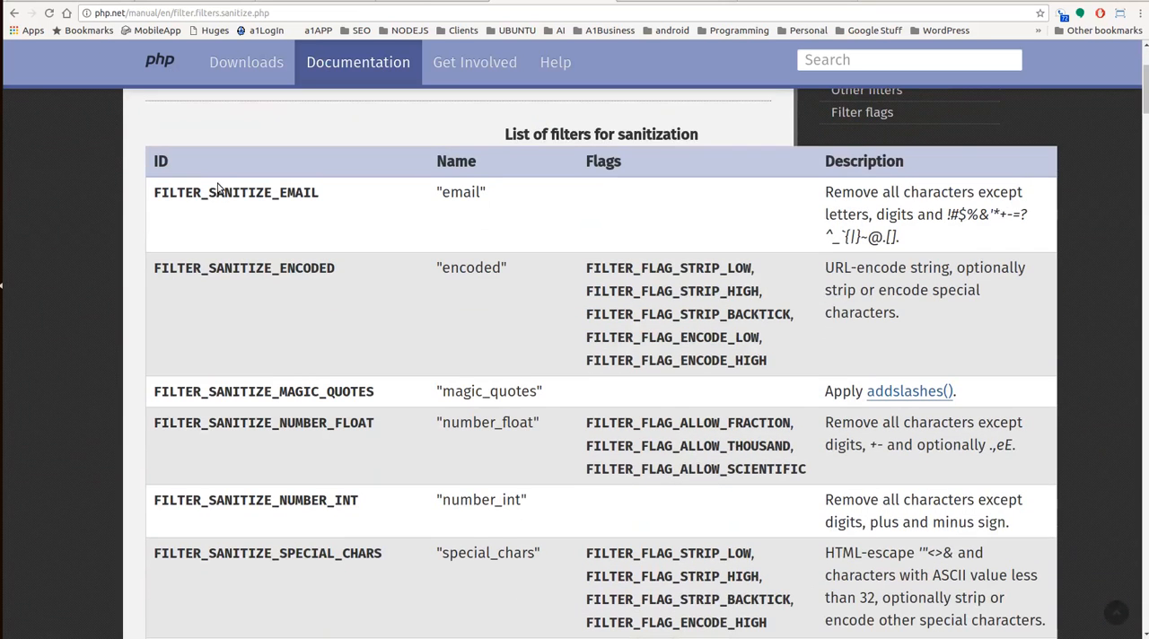
{"action": "left_click_drag", "start_coordinate": [826, 192], "coordinate": [898, 237]}
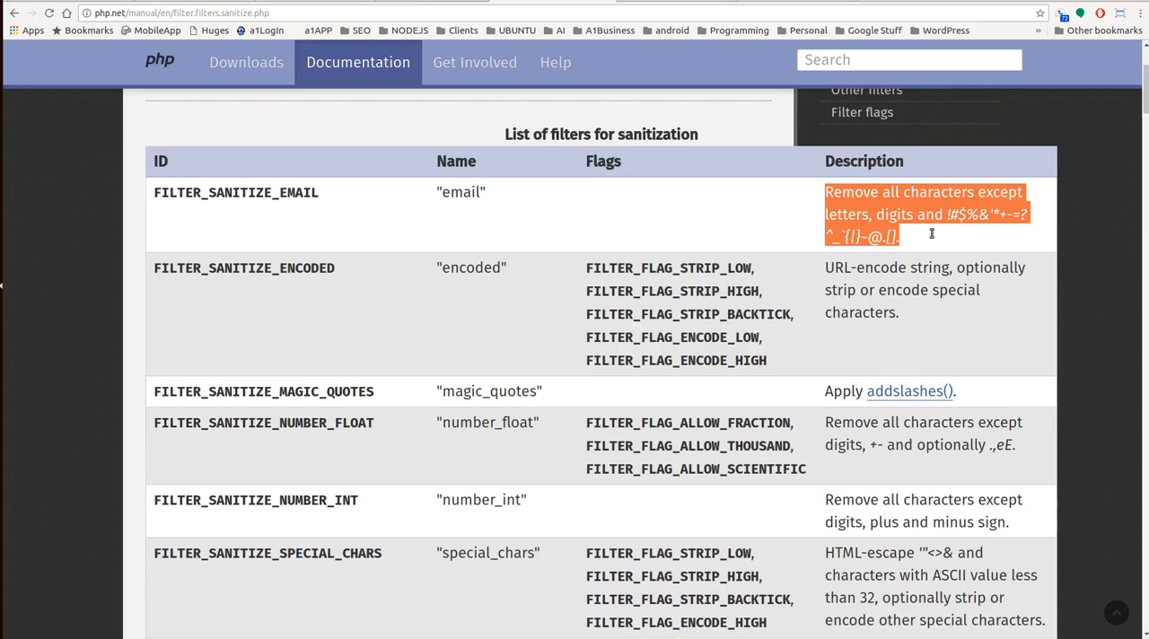
{"action": "mouse_move", "coordinate": [920, 242]}
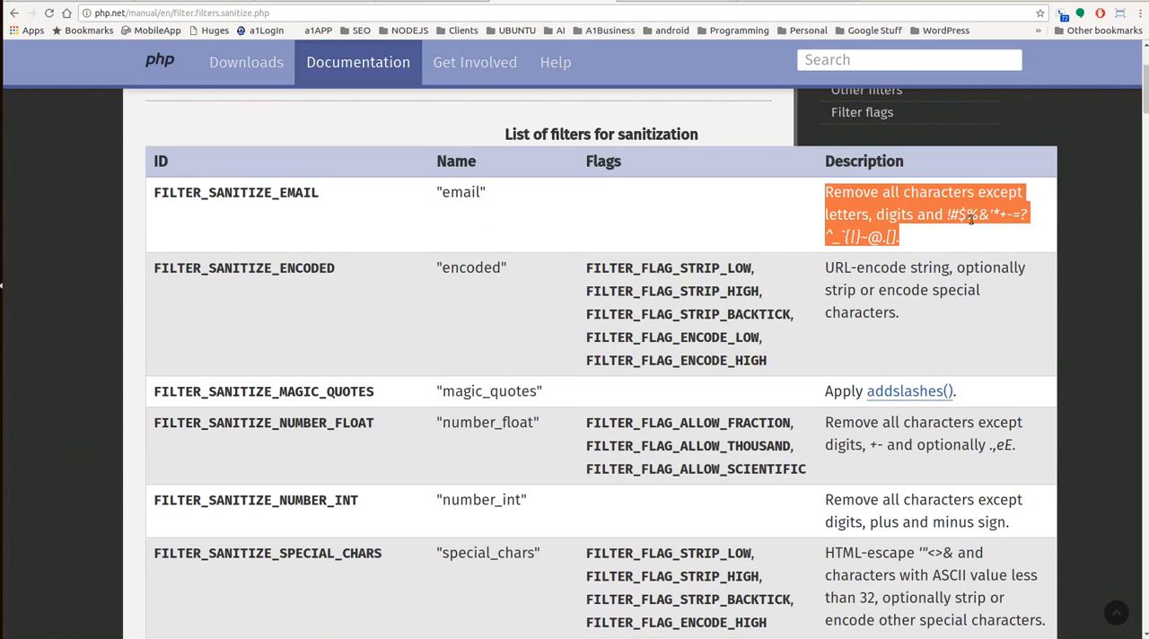
{"action": "scroll", "scroll_direction": "down", "scroll_amount": 3}
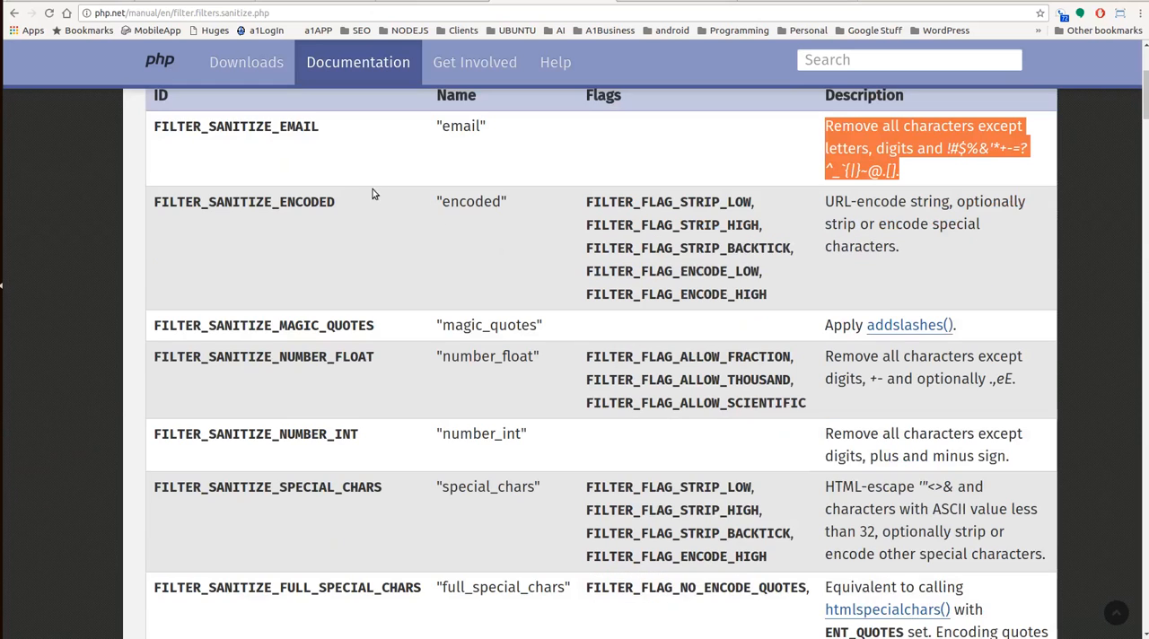
{"action": "mouse_move", "coordinate": [428, 259]}
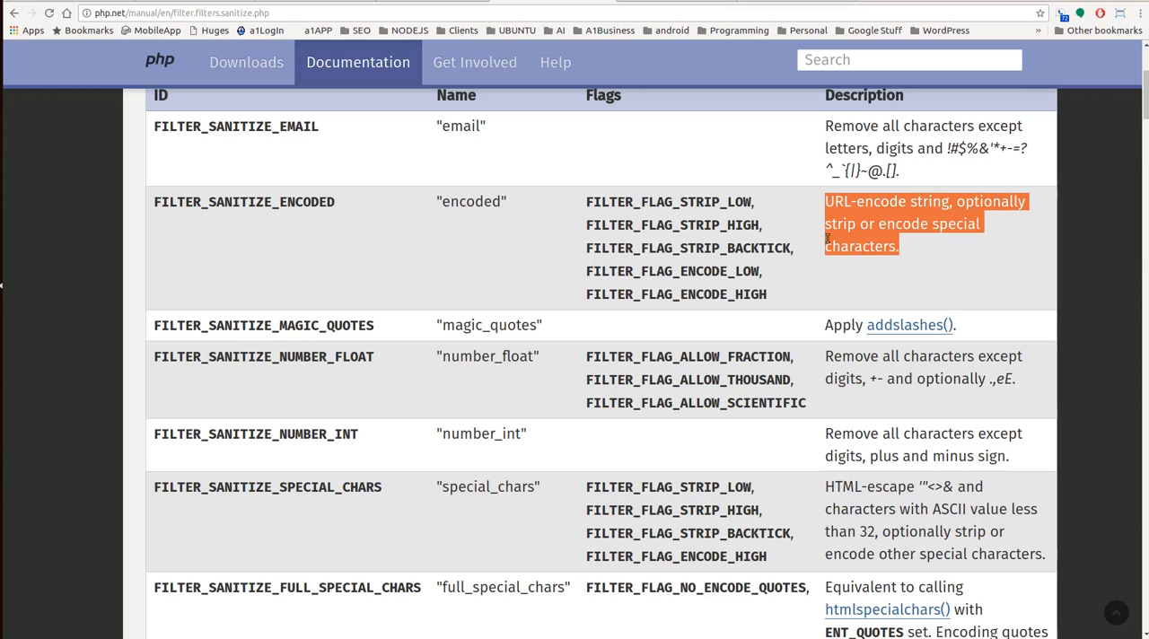
{"action": "scroll", "scroll_direction": "down", "scroll_amount": 3}
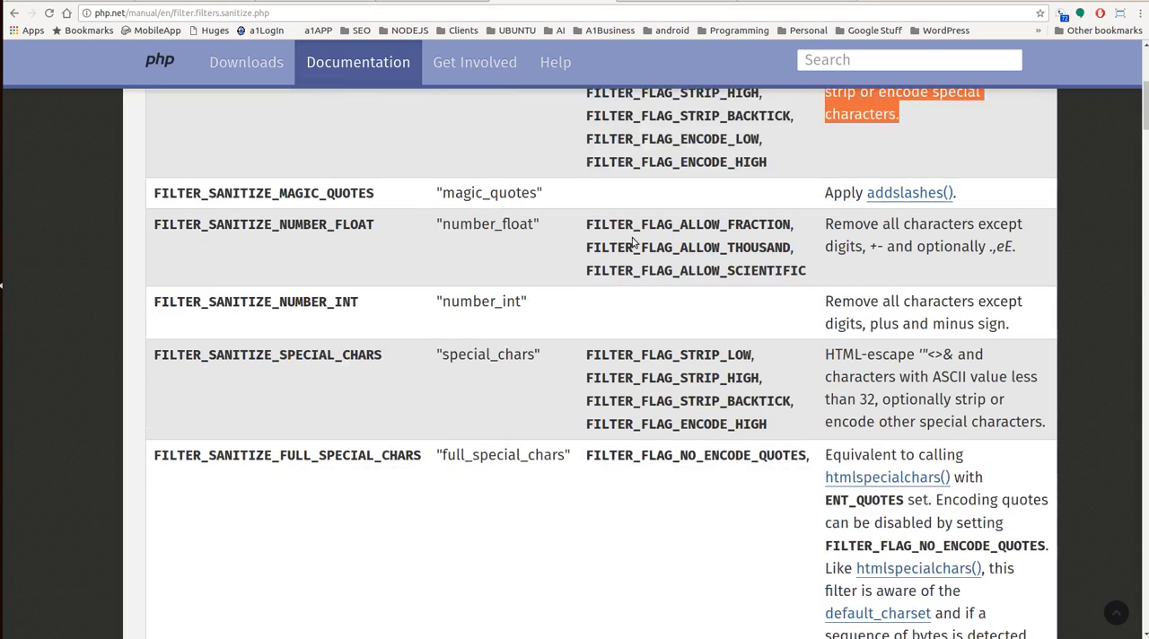
{"action": "scroll", "scroll_direction": "down", "scroll_amount": 3}
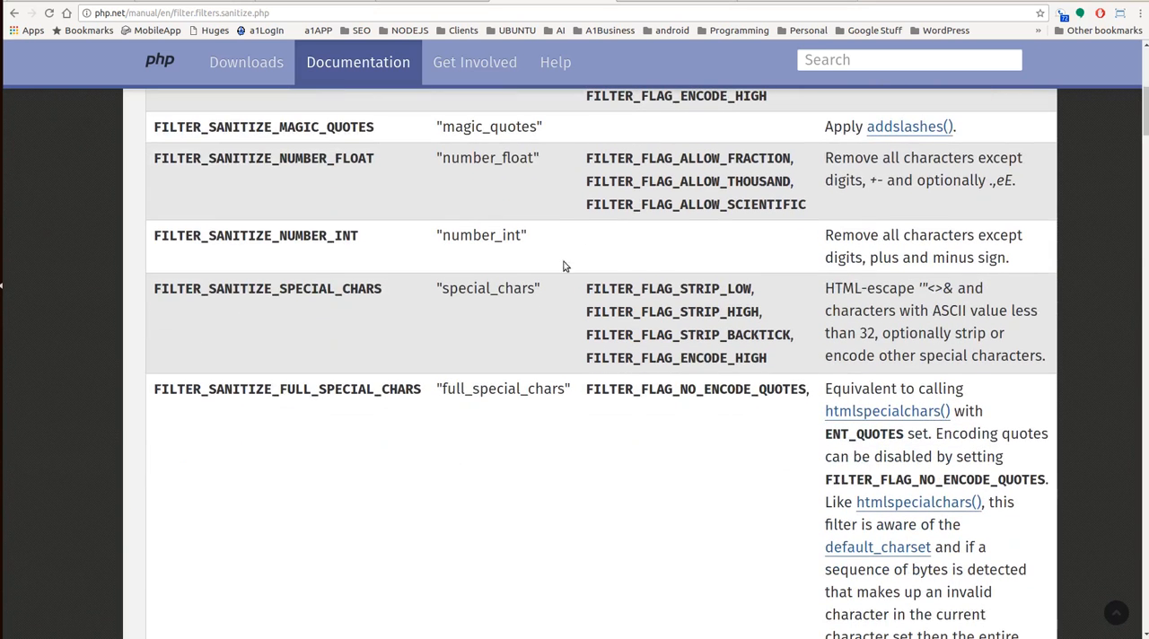
{"action": "mouse_move", "coordinate": [574, 242]}
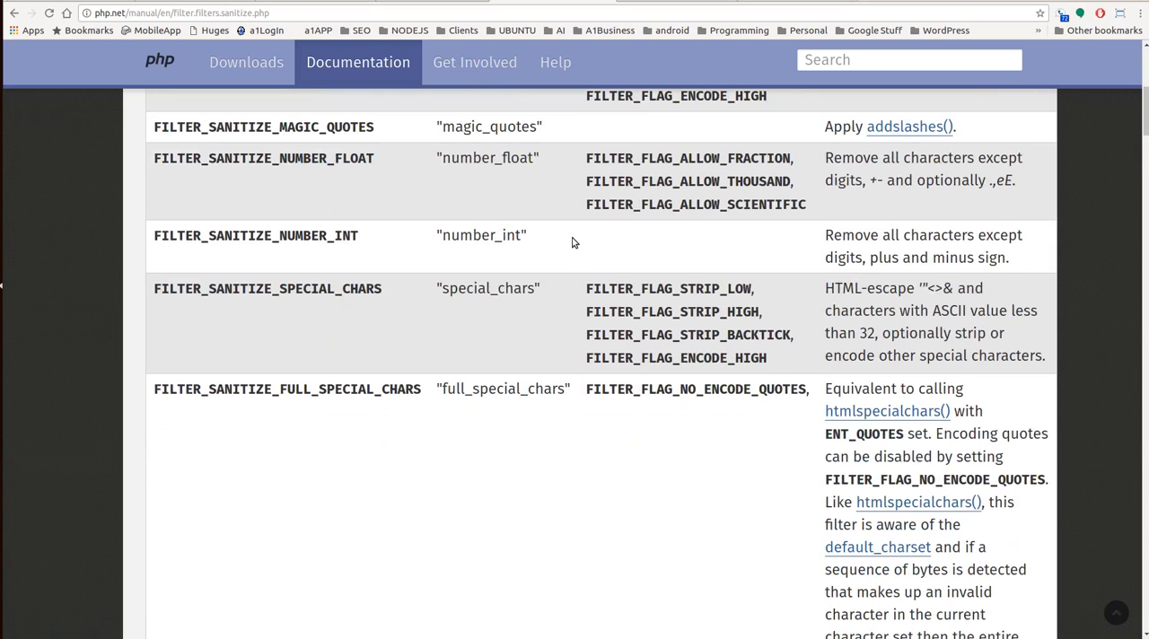
{"action": "mouse_move", "coordinate": [563, 244]}
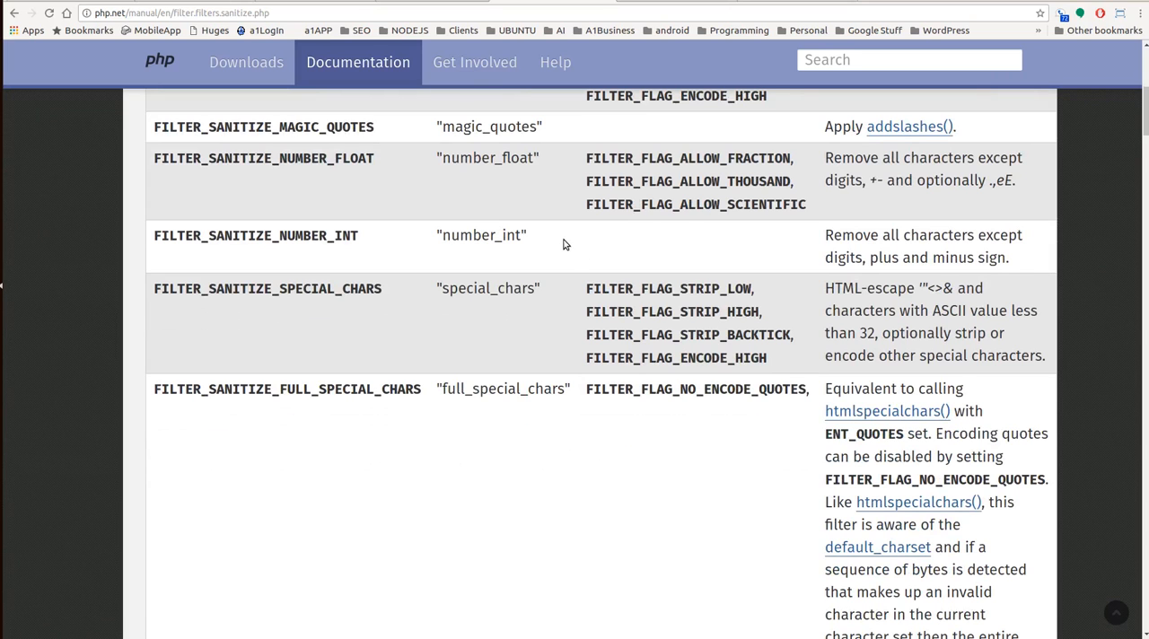
{"action": "mouse_move", "coordinate": [566, 246]}
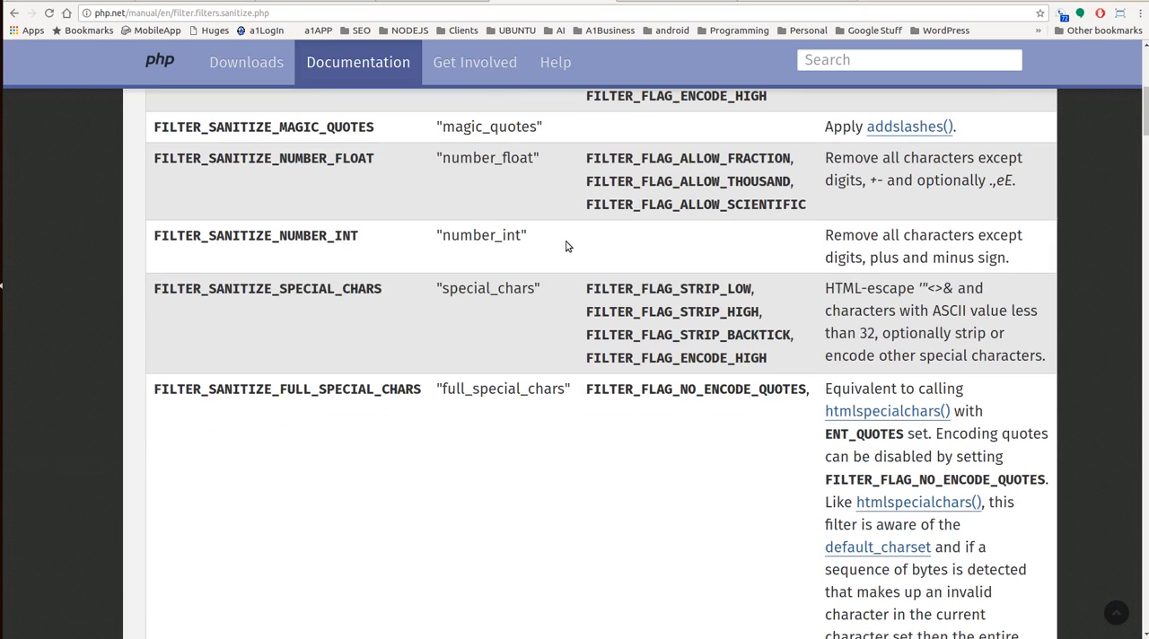
{"action": "mouse_move", "coordinate": [305, 299]}
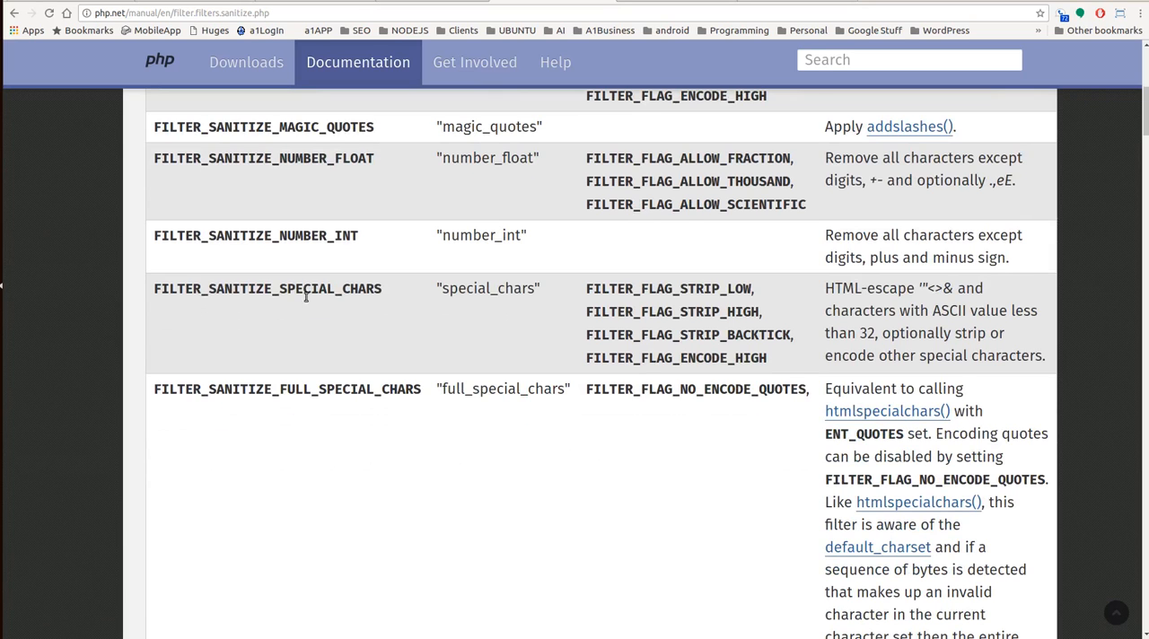
{"action": "mouse_move", "coordinate": [398, 309]}
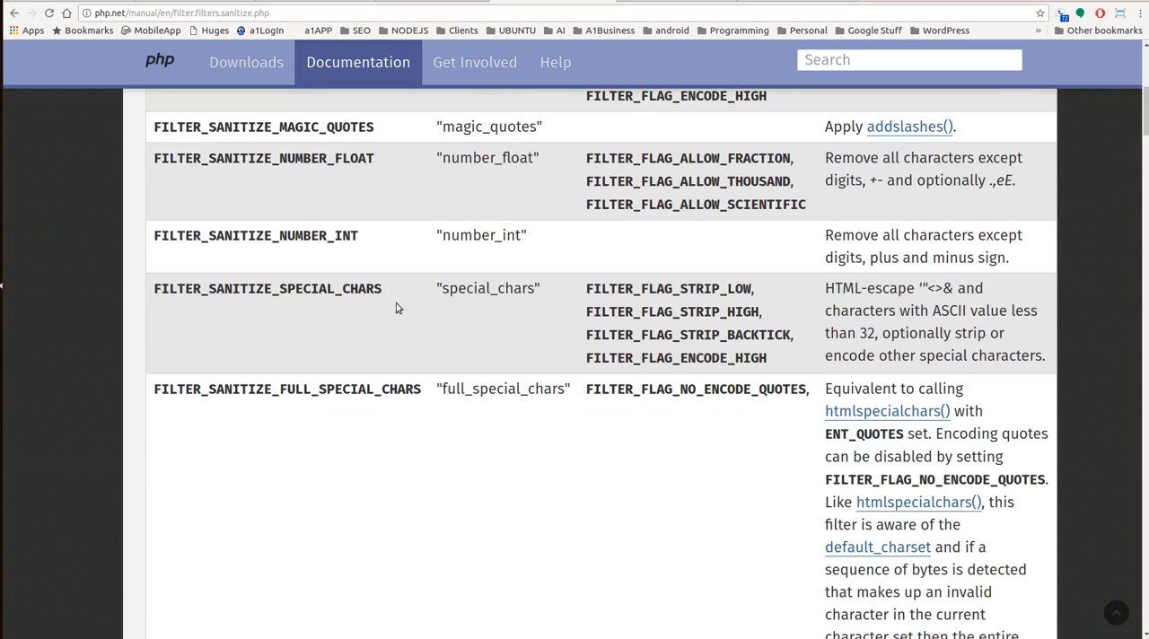
{"action": "scroll", "scroll_direction": "down", "scroll_amount": 3}
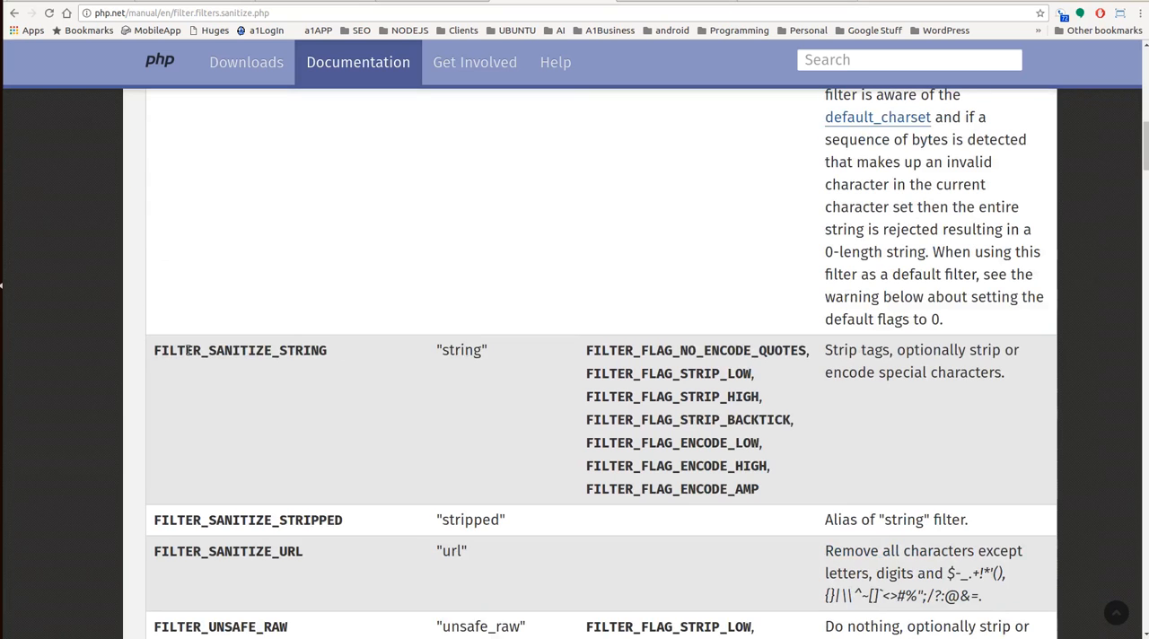
{"action": "double_click", "coordinate": [241, 350]}
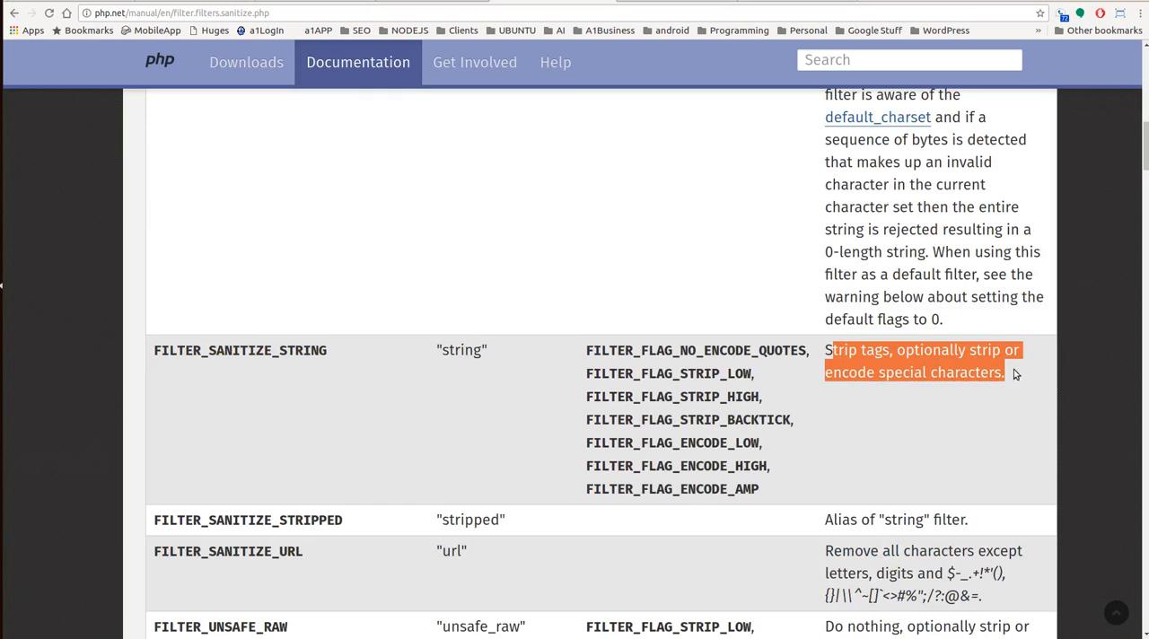
{"action": "mouse_move", "coordinate": [596, 345]}
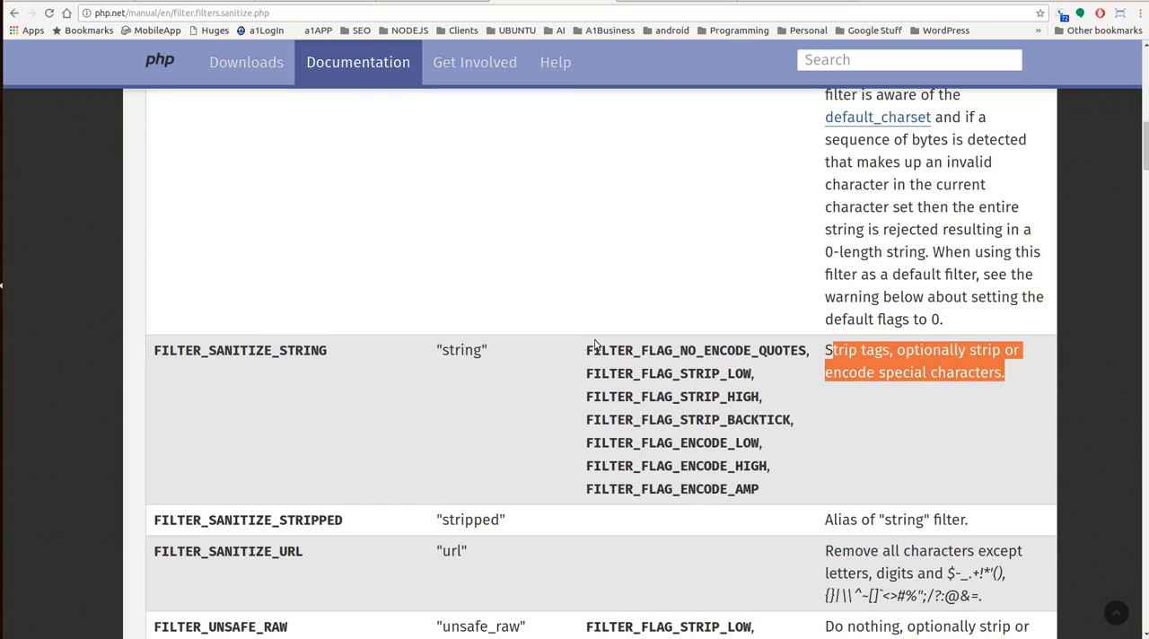
{"action": "left_click_drag", "start_coordinate": [826, 350], "coordinate": [781, 488]}
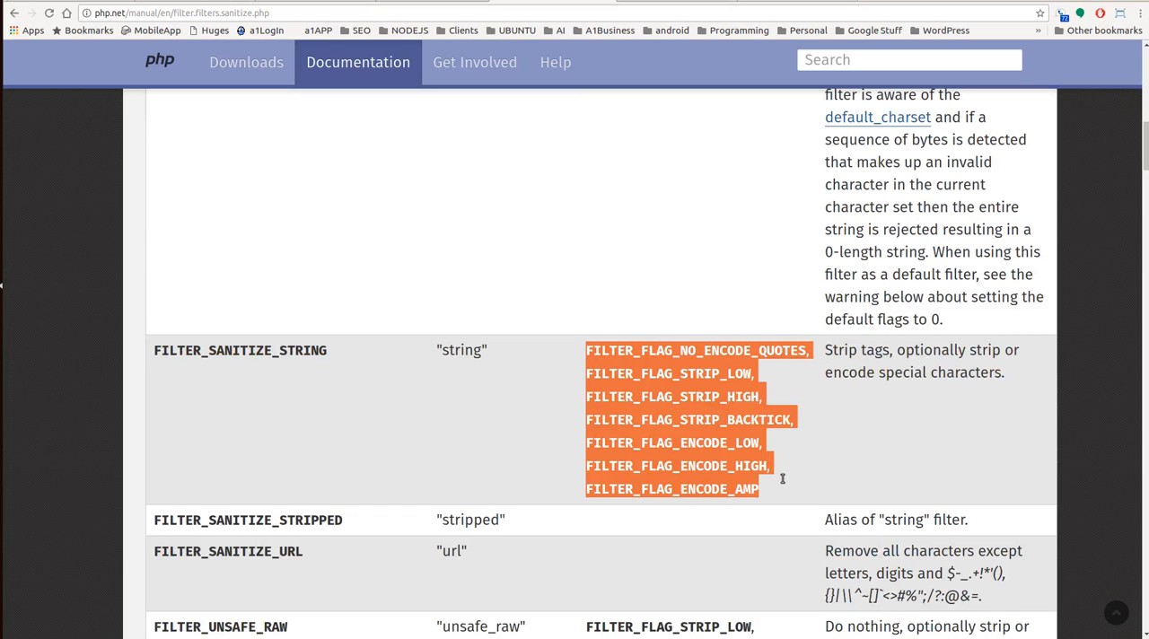
{"action": "mouse_move", "coordinate": [780, 474]}
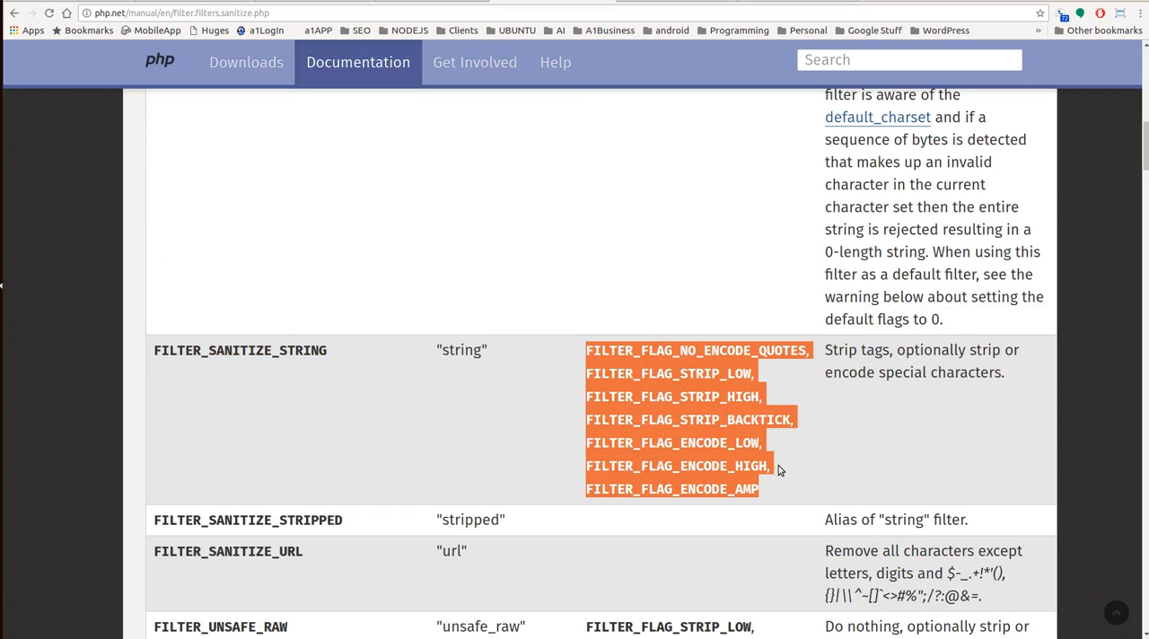
{"action": "mouse_move", "coordinate": [779, 438]}
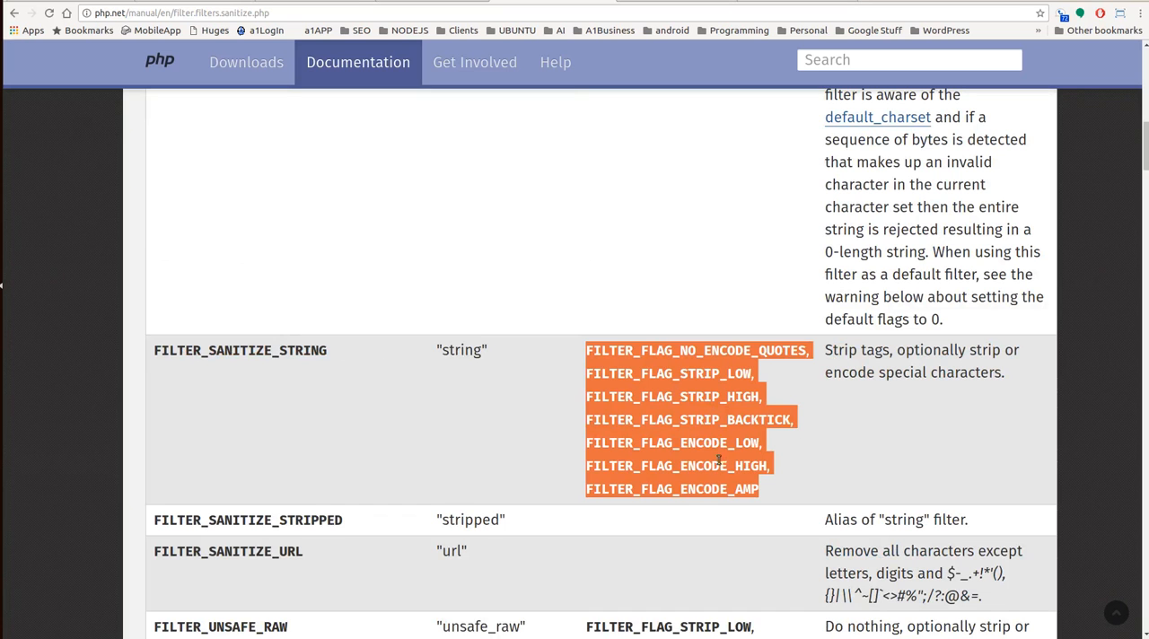
{"action": "scroll", "scroll_direction": "down", "scroll_amount": 3}
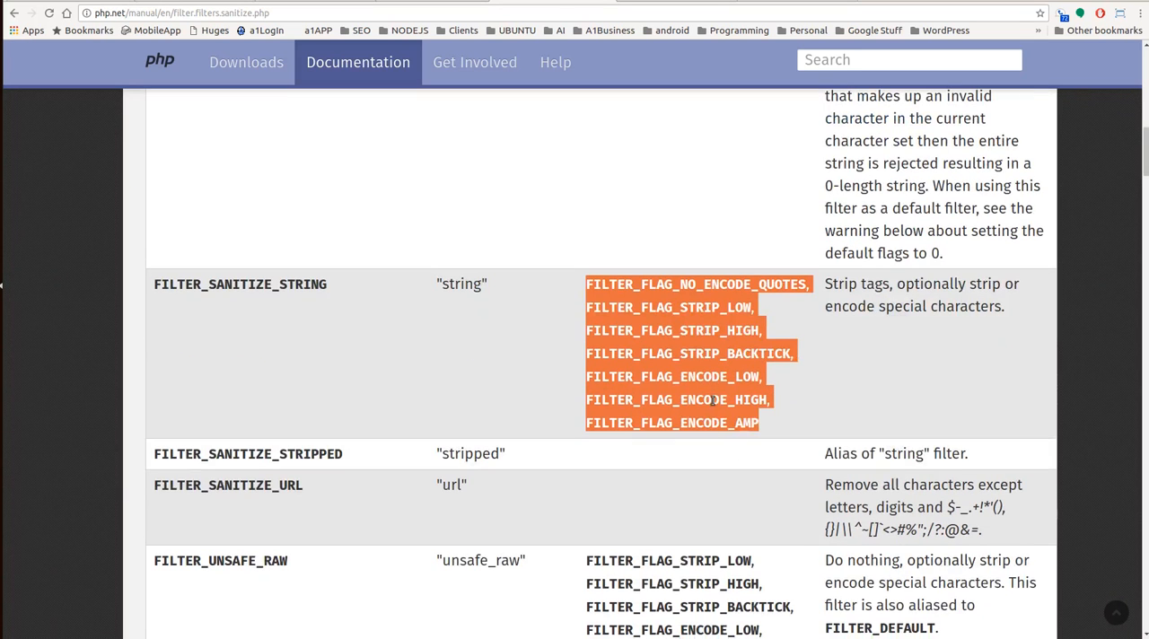
{"action": "mouse_move", "coordinate": [704, 353]}
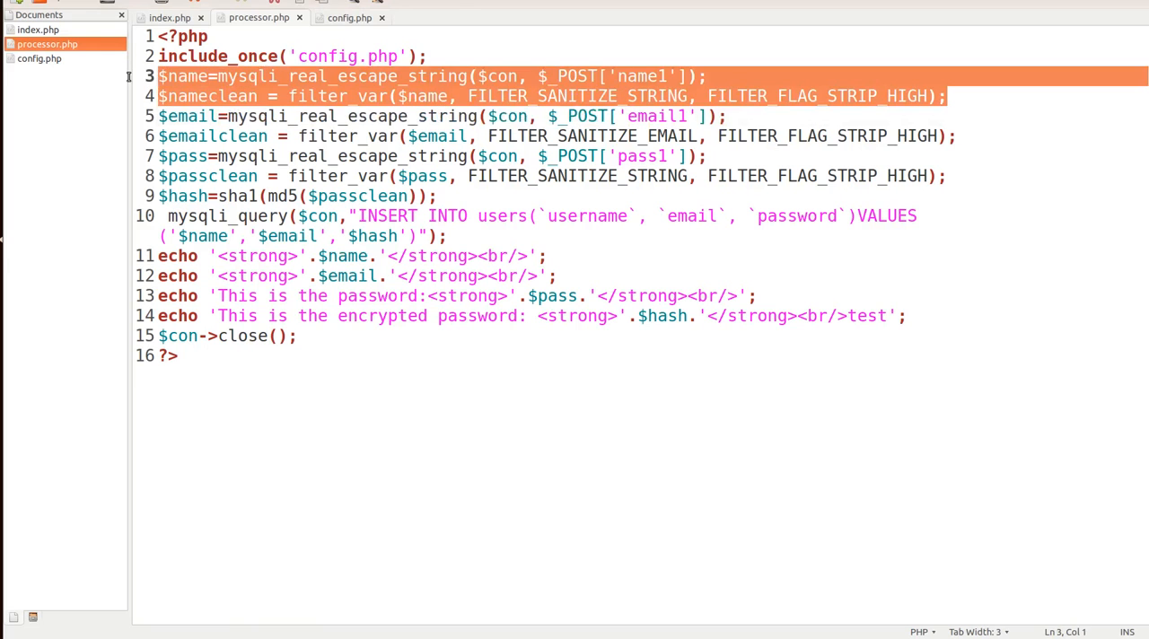
{"action": "mouse_move", "coordinate": [470, 96]}
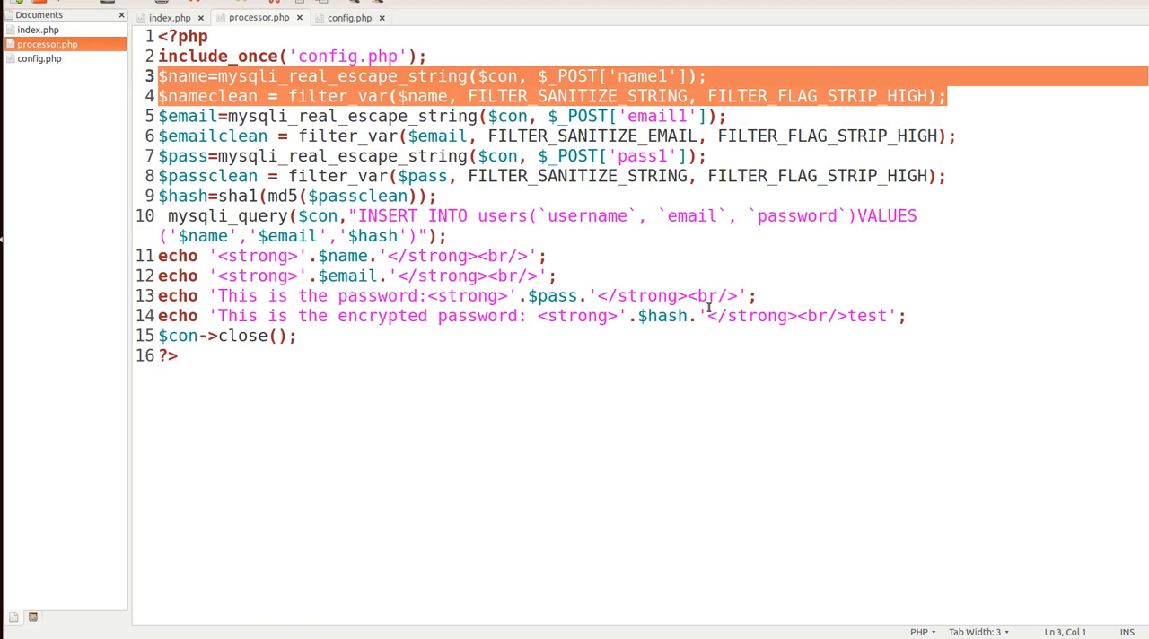
{"action": "mouse_move", "coordinate": [799, 273]}
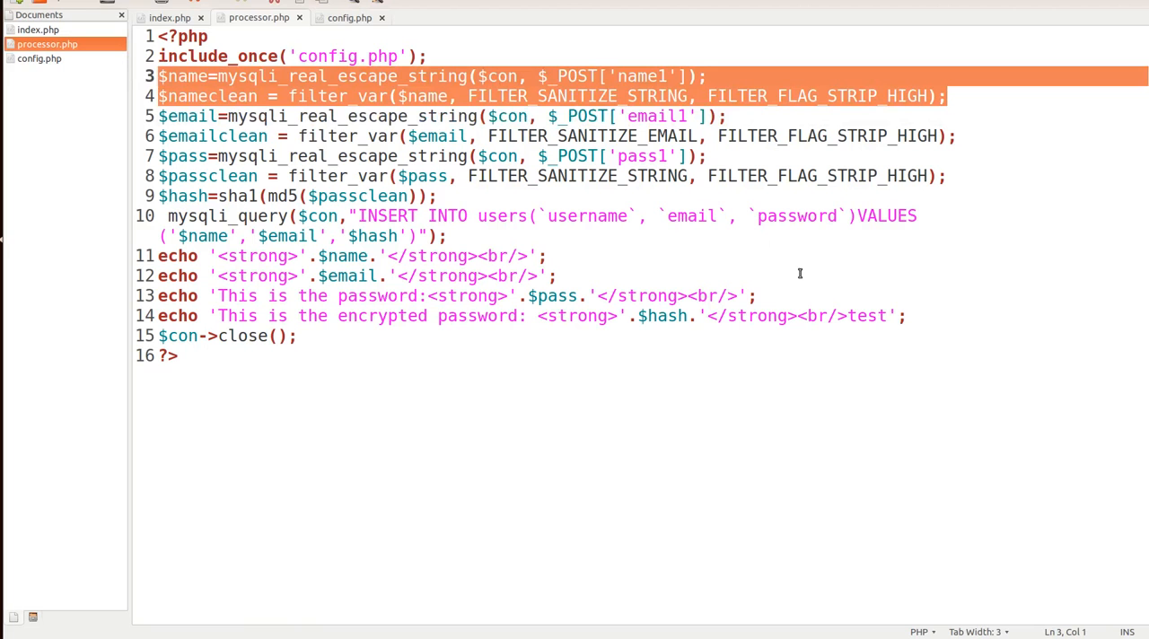
{"action": "mouse_move", "coordinate": [735, 277]}
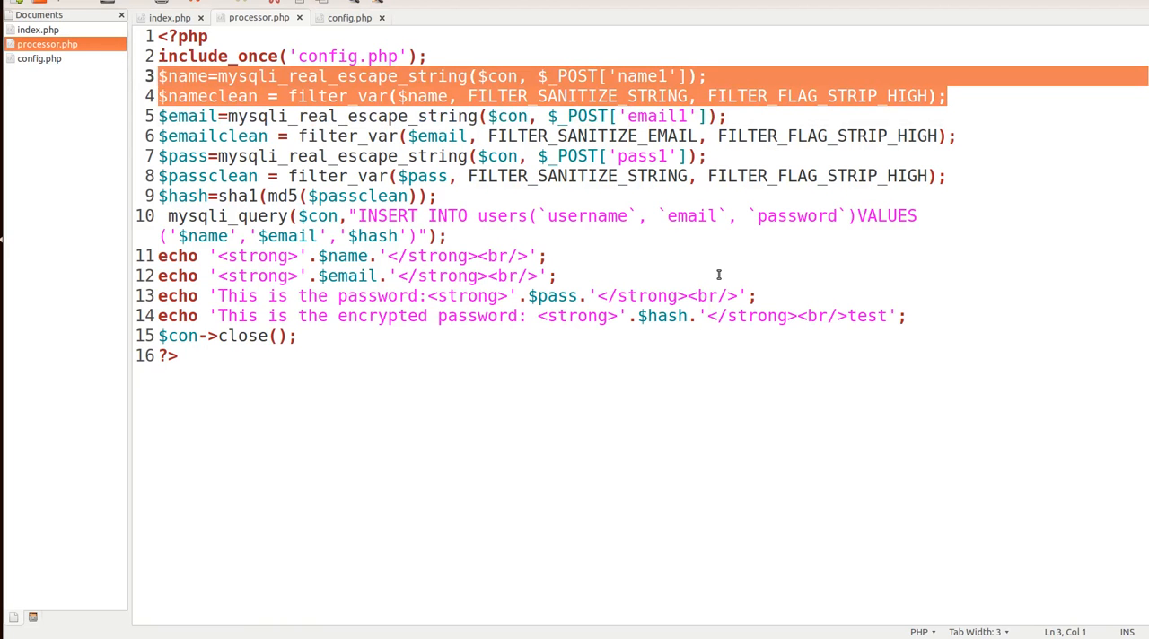
{"action": "mouse_move", "coordinate": [638, 245]}
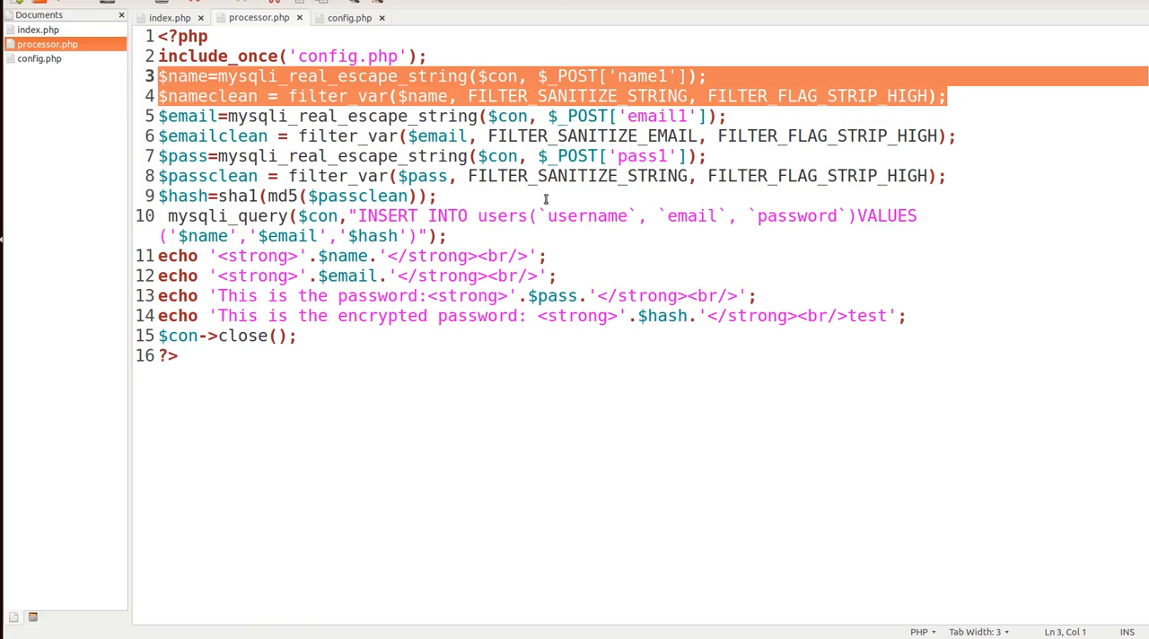
{"action": "mouse_move", "coordinate": [705, 286]}
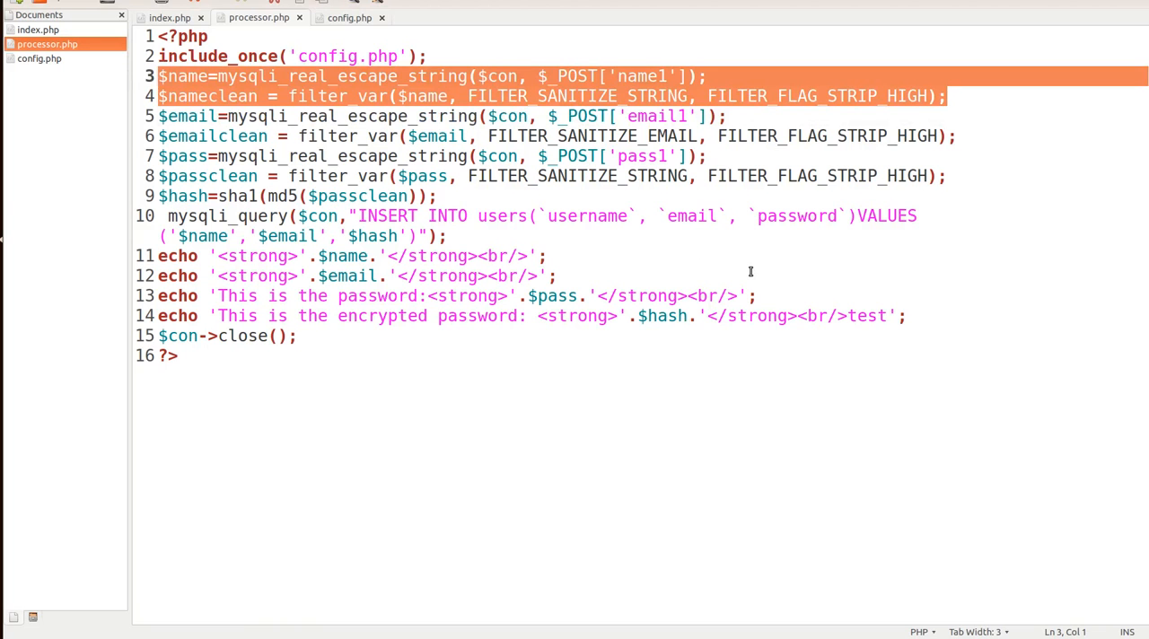
{"action": "mouse_move", "coordinate": [668, 244]}
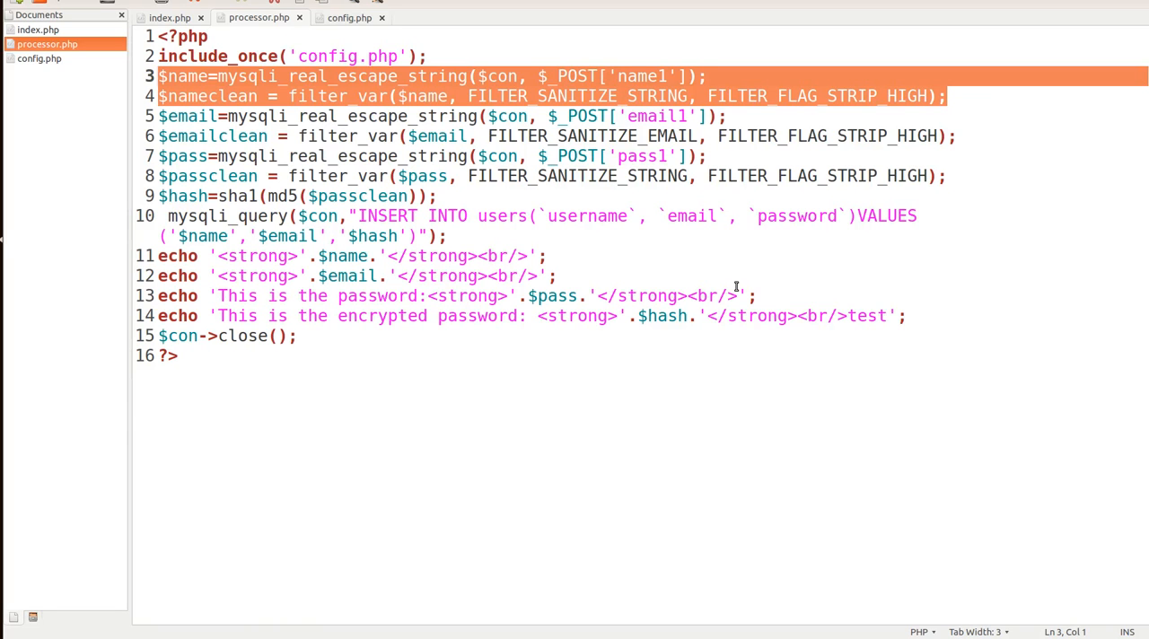
{"action": "mouse_move", "coordinate": [995, 97]}
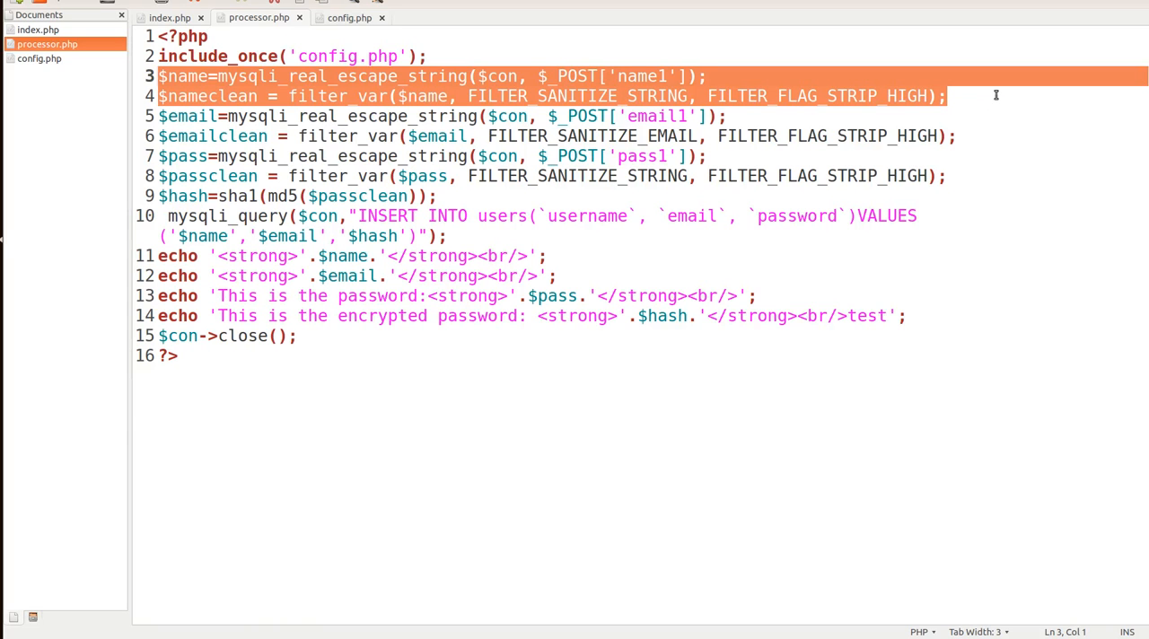
{"action": "mouse_move", "coordinate": [968, 165]}
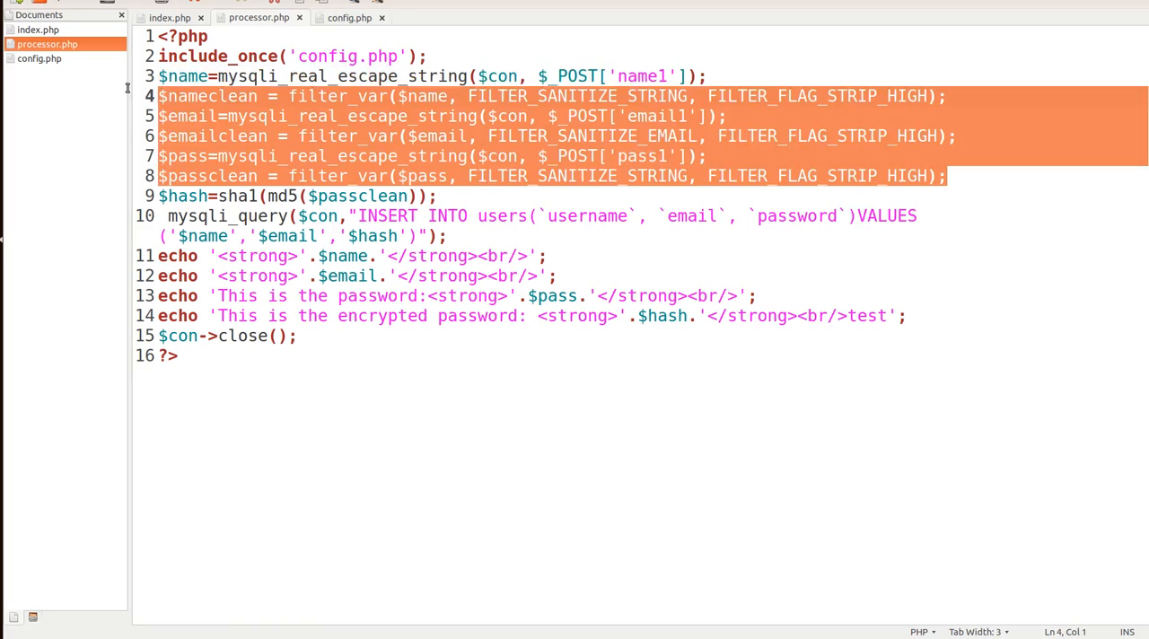
Shift-select lines 3–9 holding the mysqli_real_escape_string and filter_var calls for review.
{"action": "left_click", "coordinate": [359, 75]}
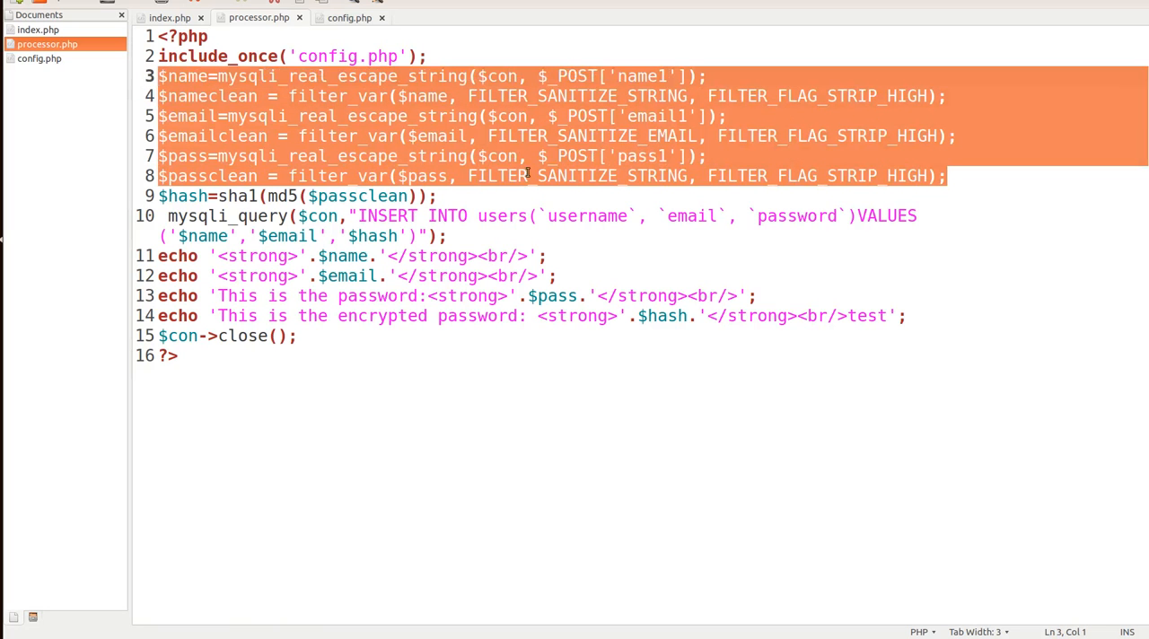